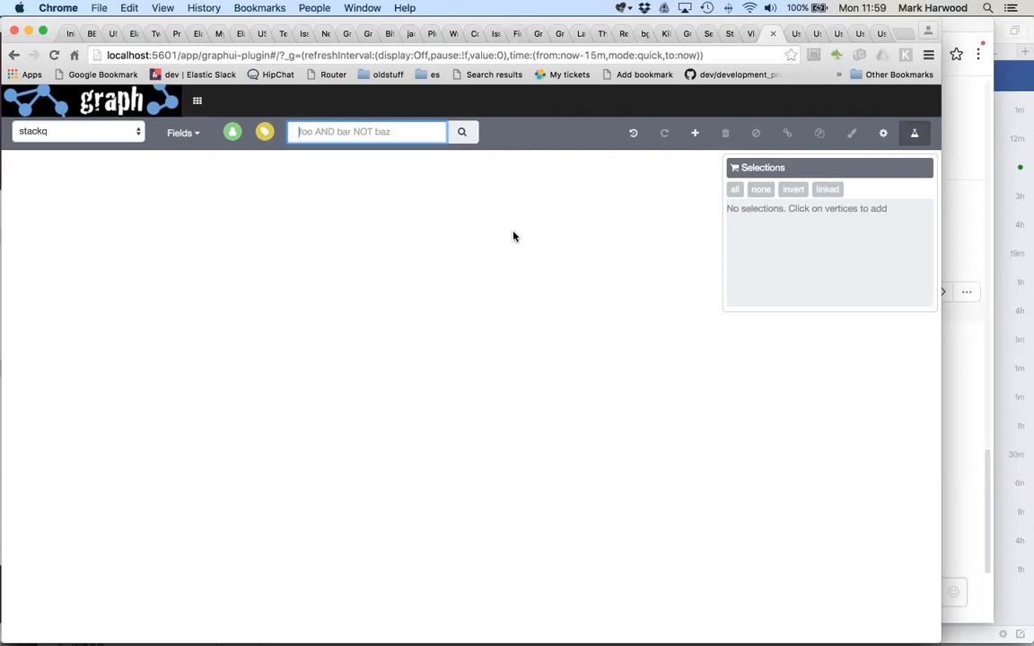
mouse_move(234, 133)
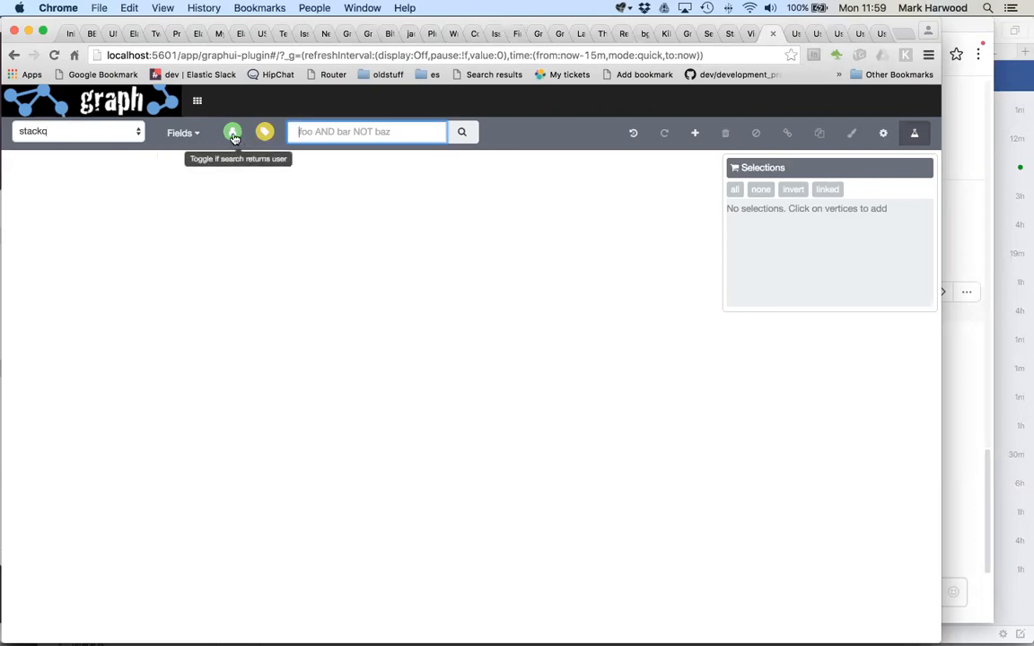
mouse_move(266, 133)
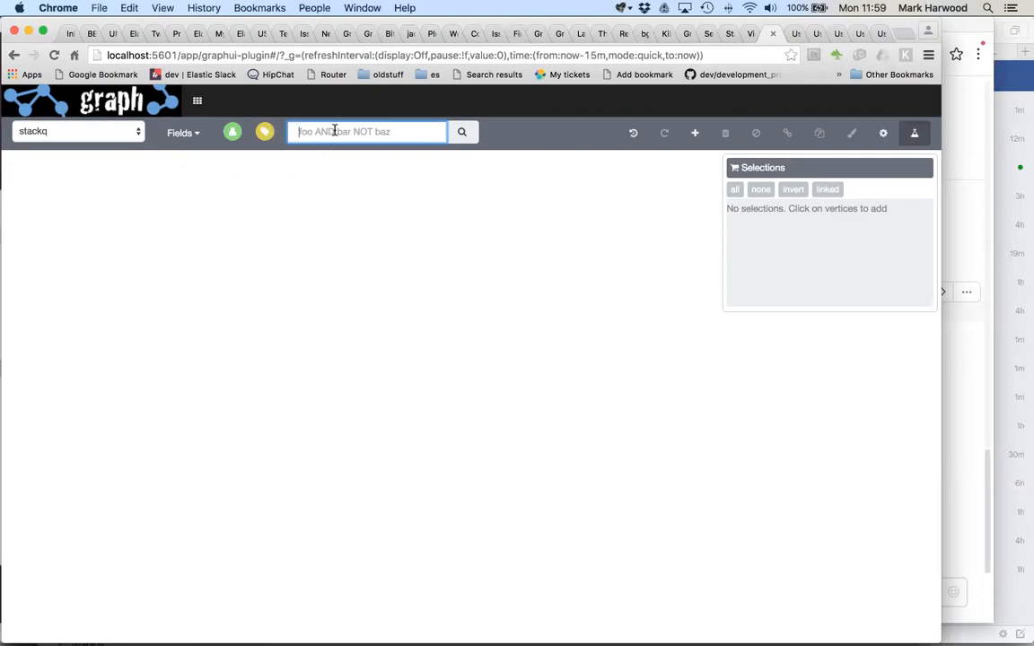
mouse_move(338, 133)
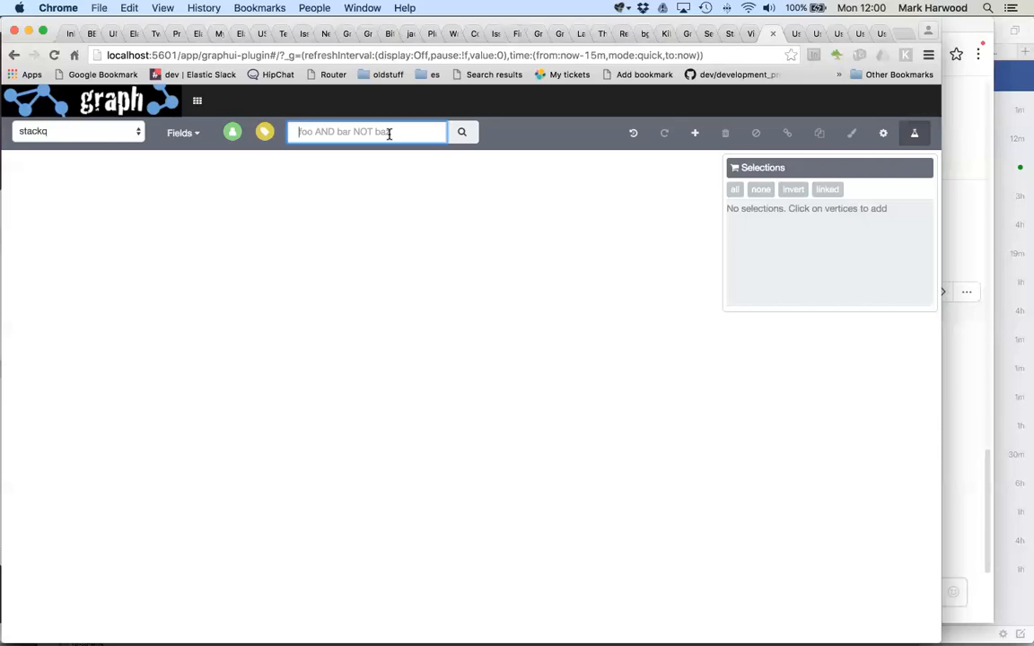
Enter the query tag:graph-databases in the Graph search field against the stackq index.
text(tag:graph-databases)
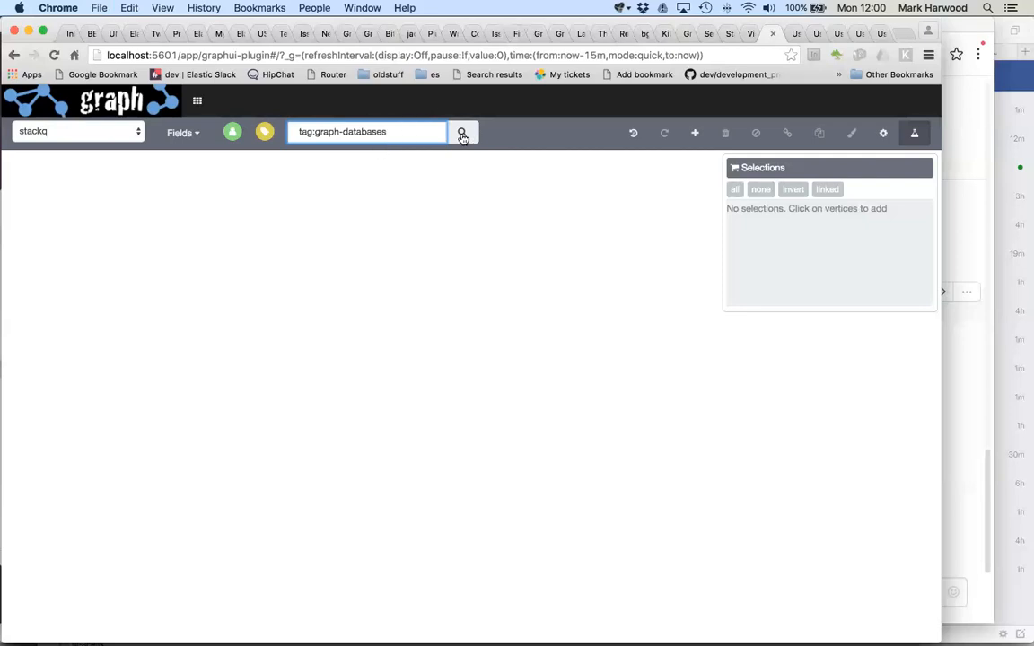
Run the tag:graph-databases search to draw the network of tags and users such as neo4j, gremlin and titan.
click(464, 133)
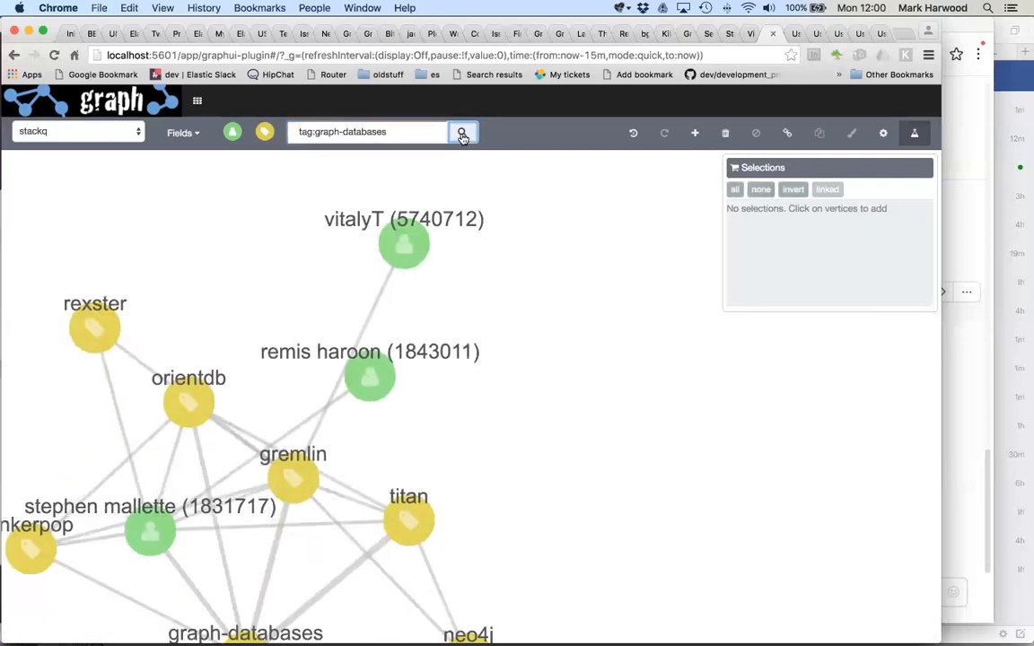
click(463, 133)
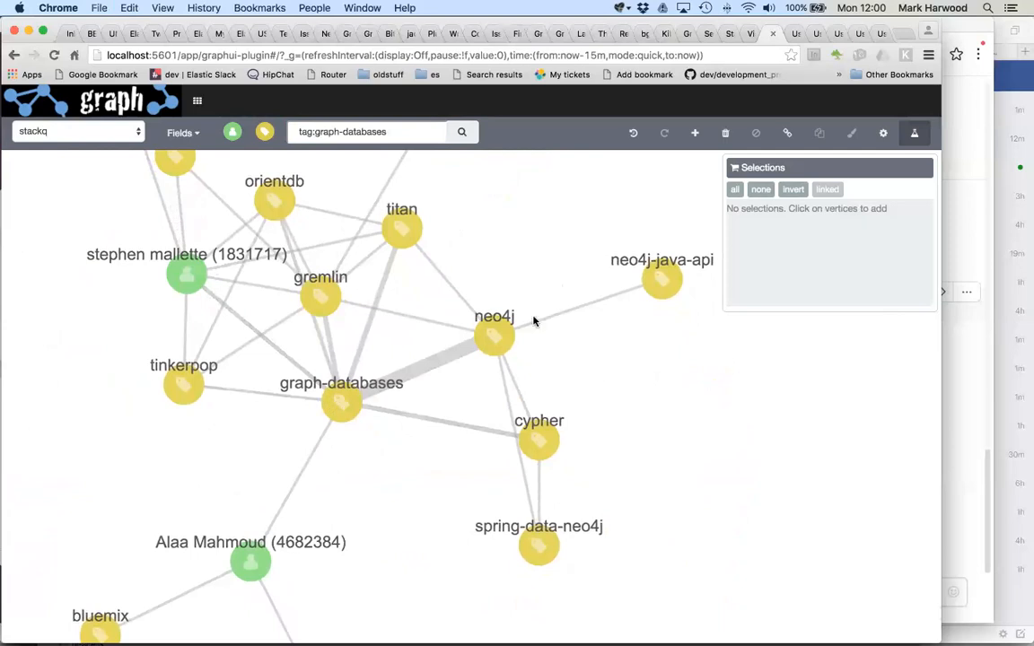
mouse_move(325, 470)
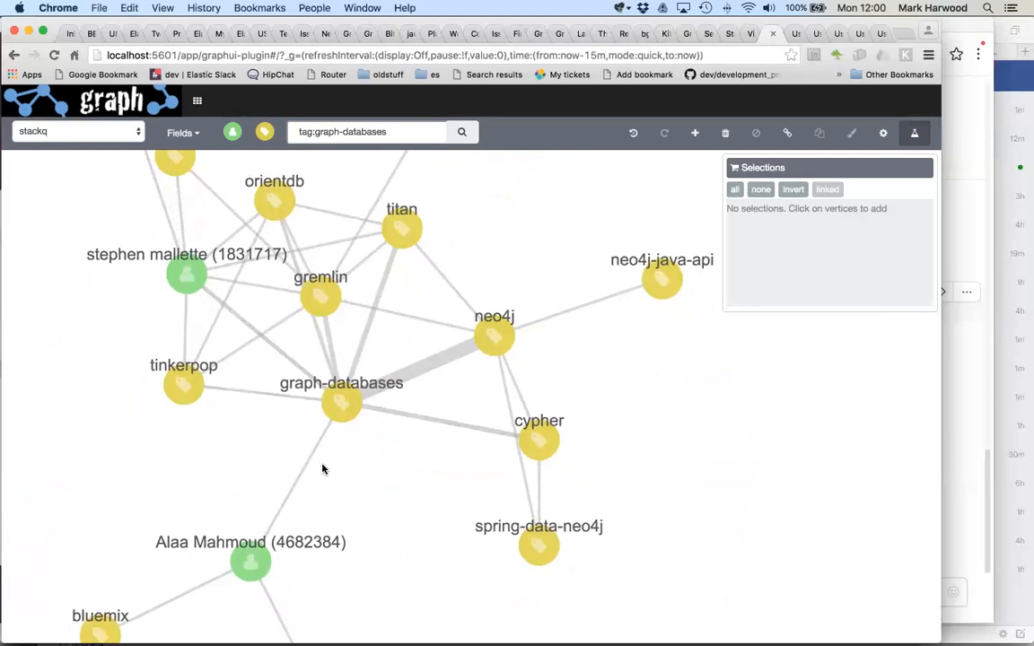
mouse_move(452, 355)
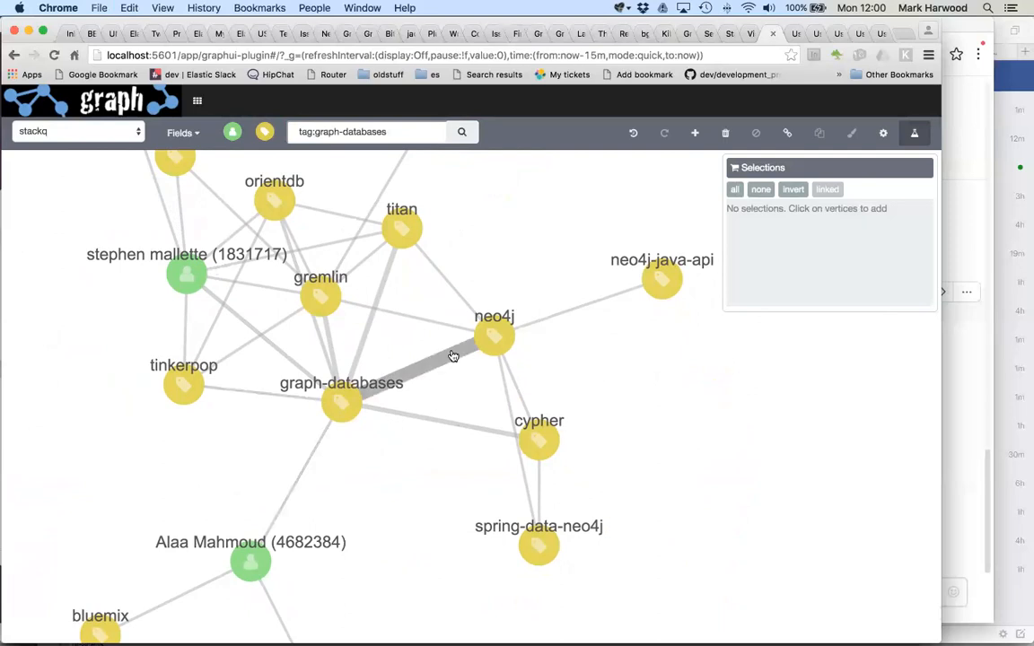
mouse_move(447, 362)
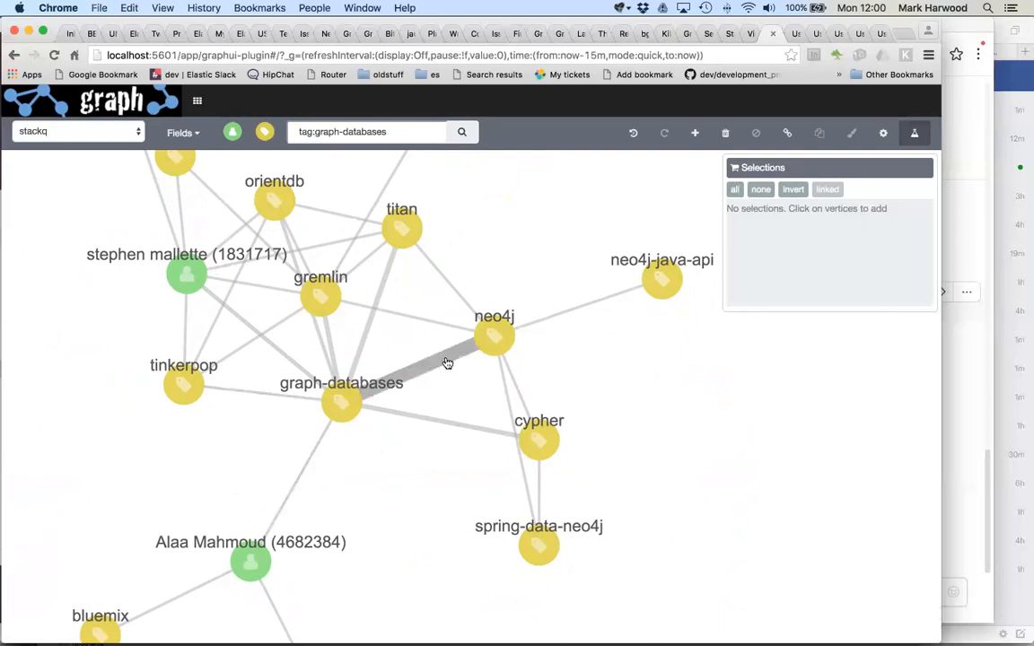
mouse_move(449, 369)
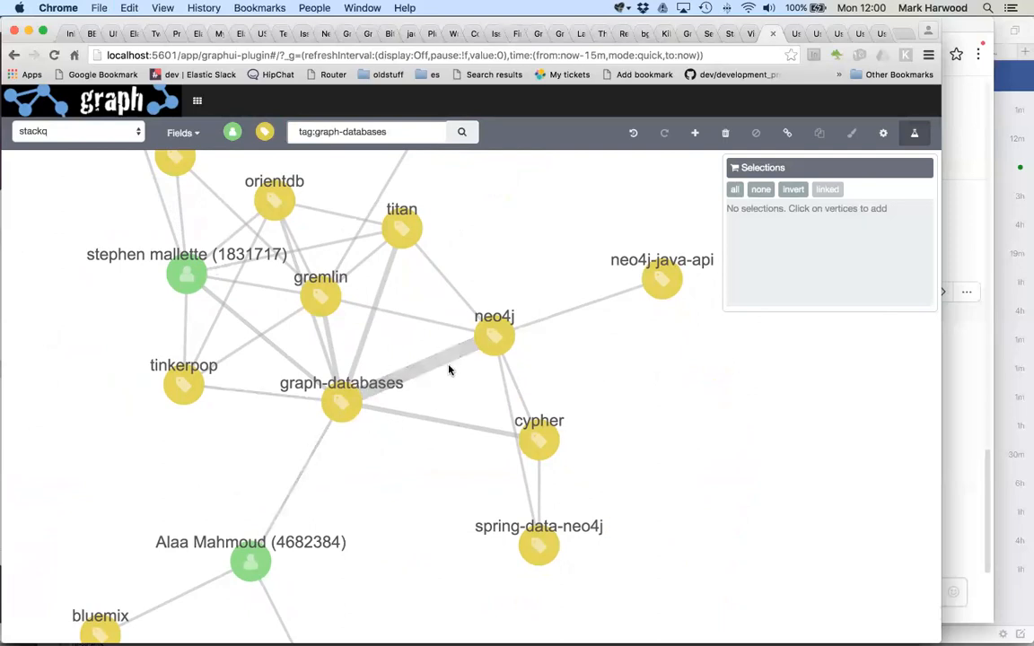
mouse_move(431, 371)
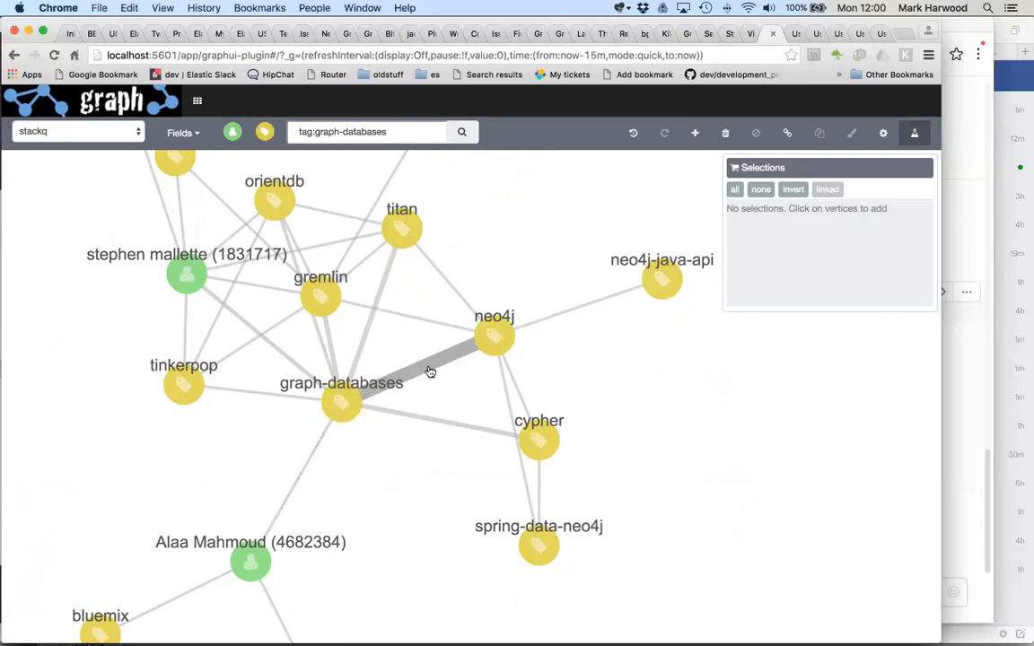
Show the link summary for graph-databases–neo4j with overlap counts 1038, 645 and 9669.
click(431, 371)
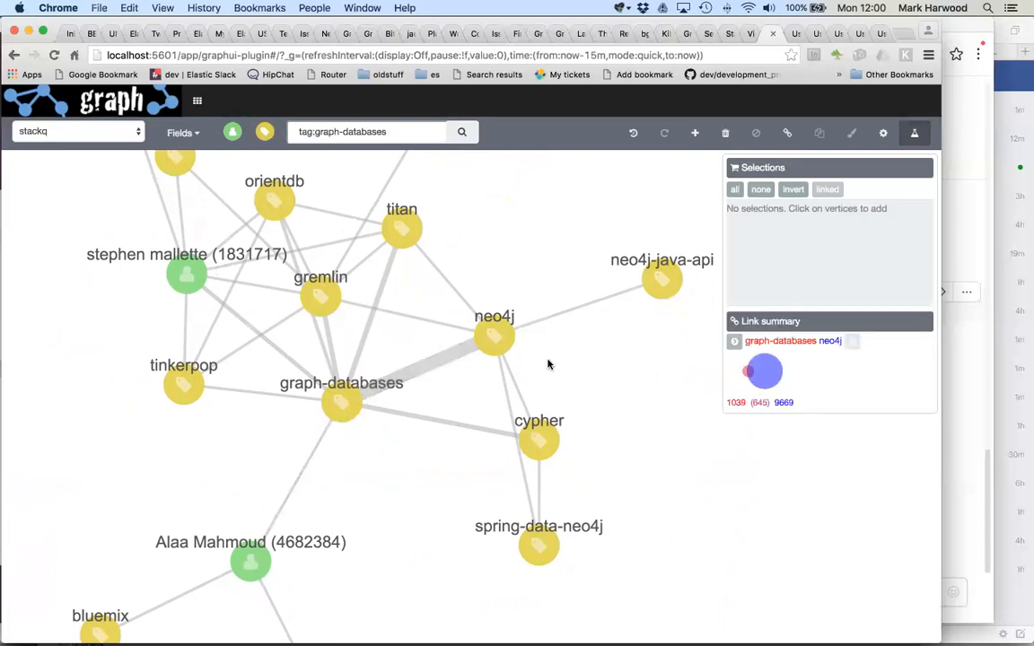
mouse_move(738, 418)
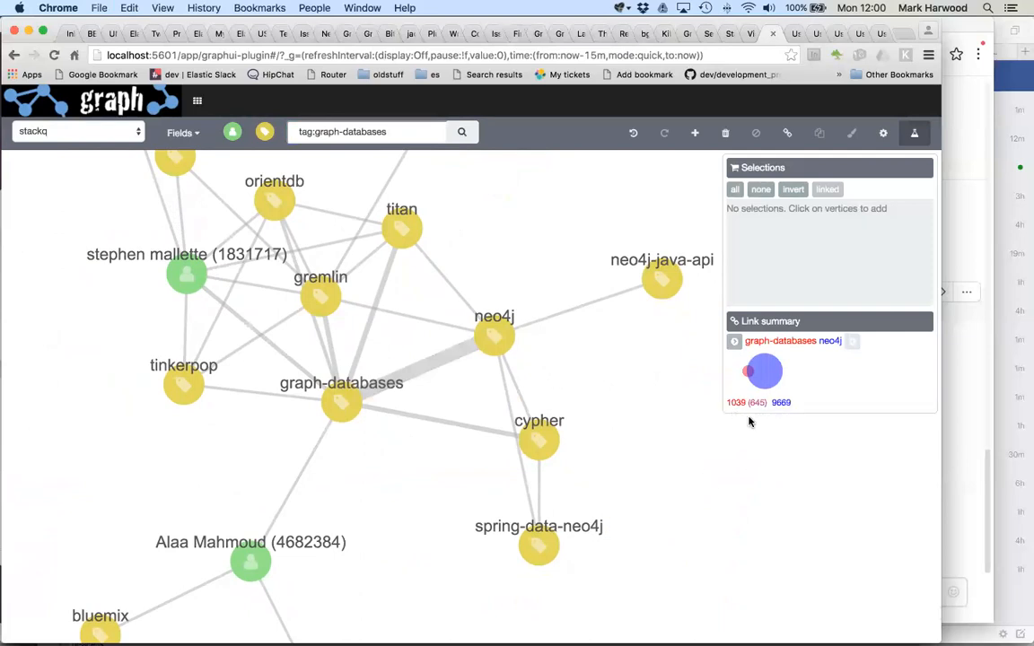
mouse_move(666, 516)
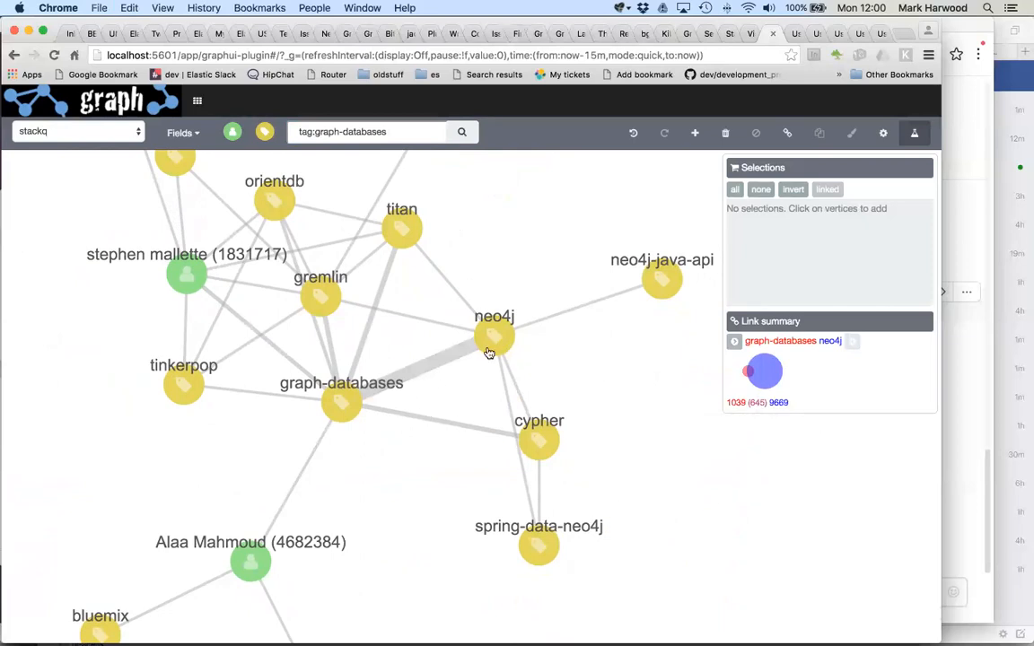
mouse_move(337, 330)
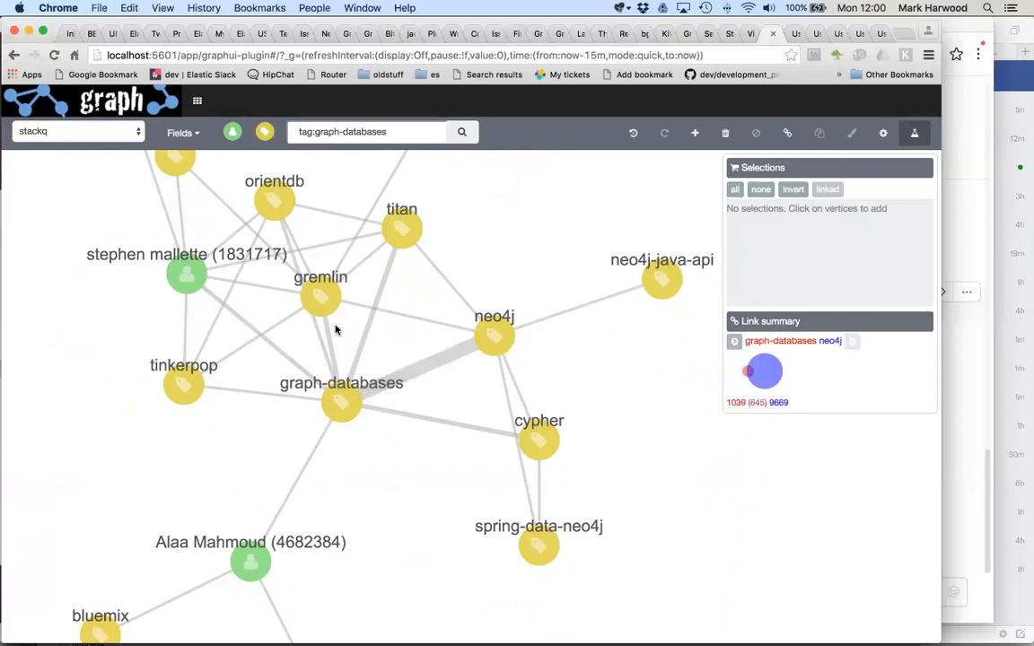
mouse_move(470, 334)
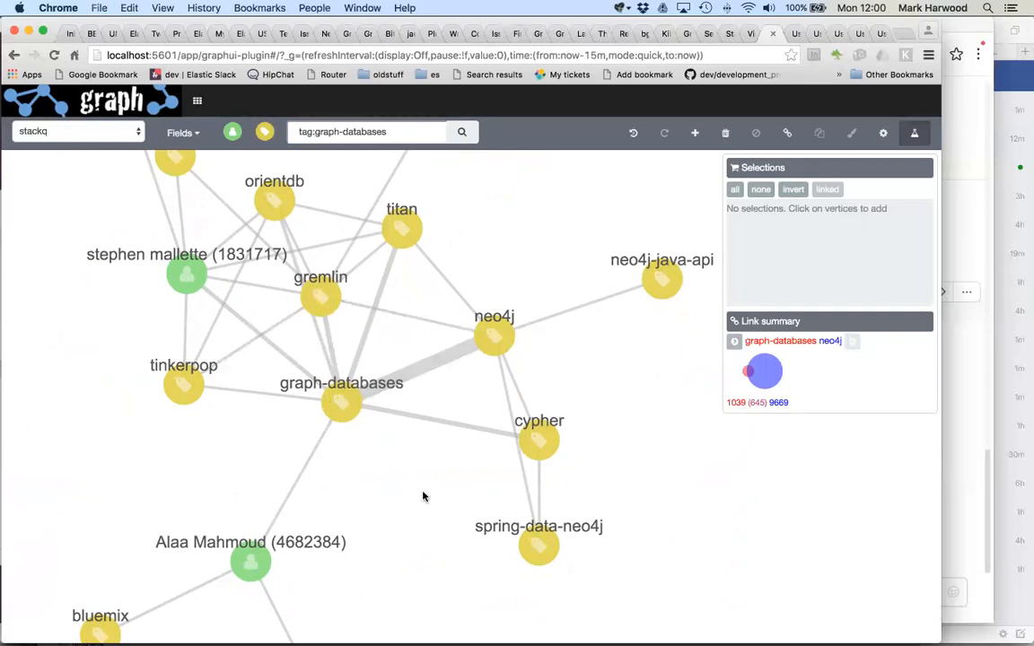
mouse_move(384, 332)
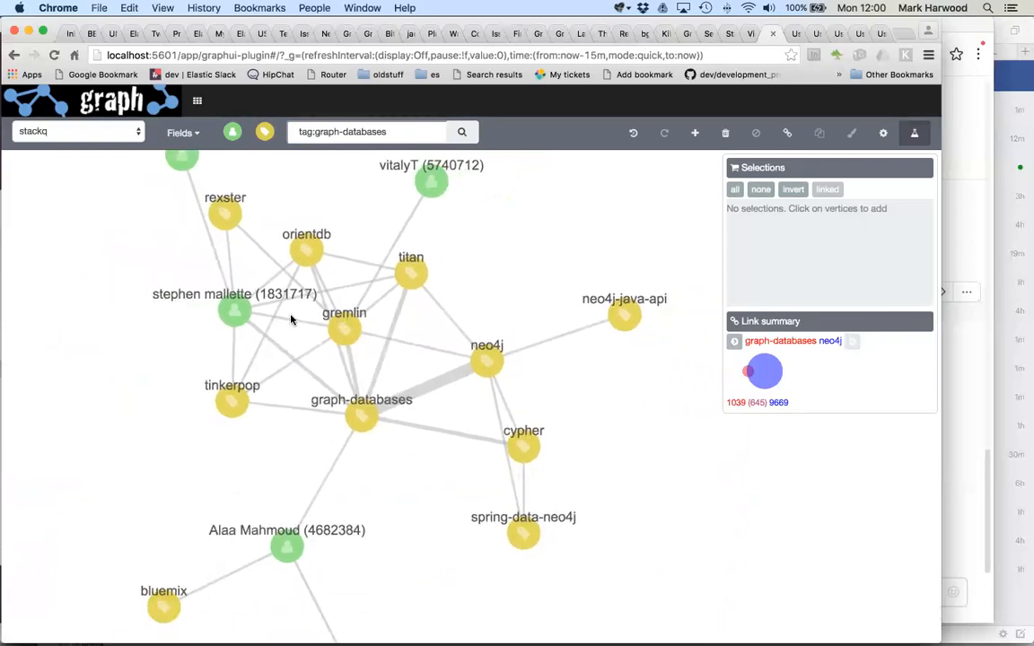
mouse_move(320, 605)
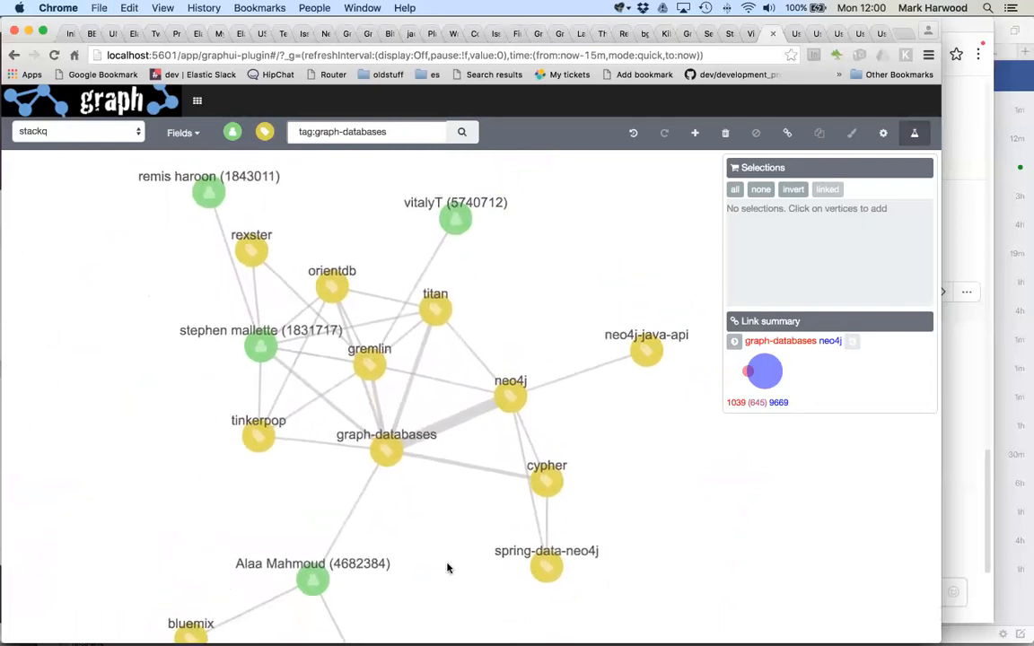
mouse_move(694, 133)
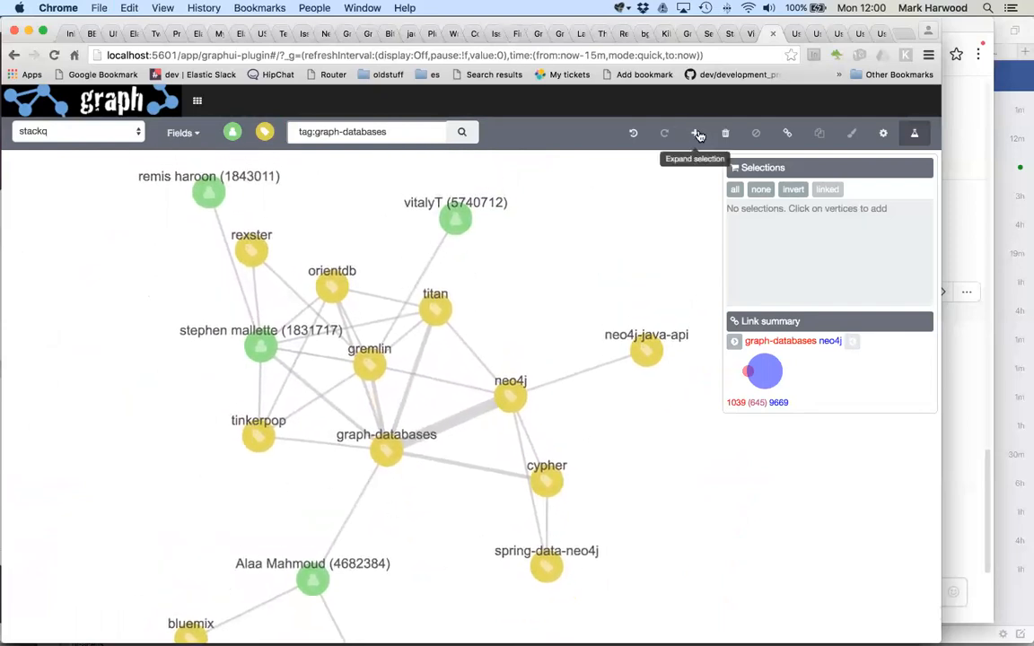
Expand the selection so vertices like Lvca, tinkerpop3, bulbs and Michael Hunger join the network.
click(695, 133)
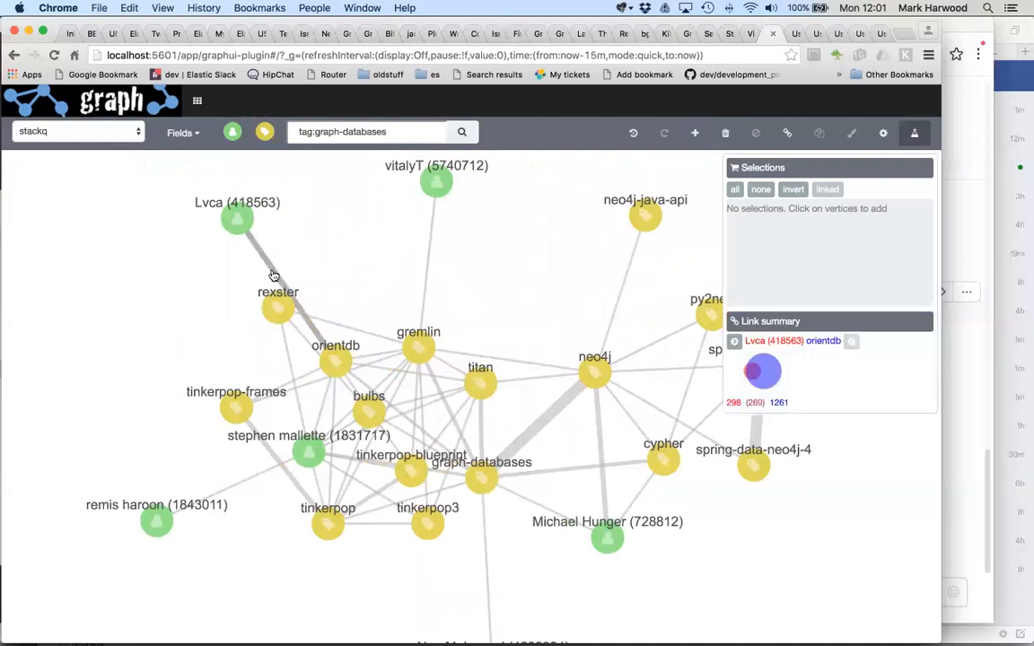
mouse_move(750, 420)
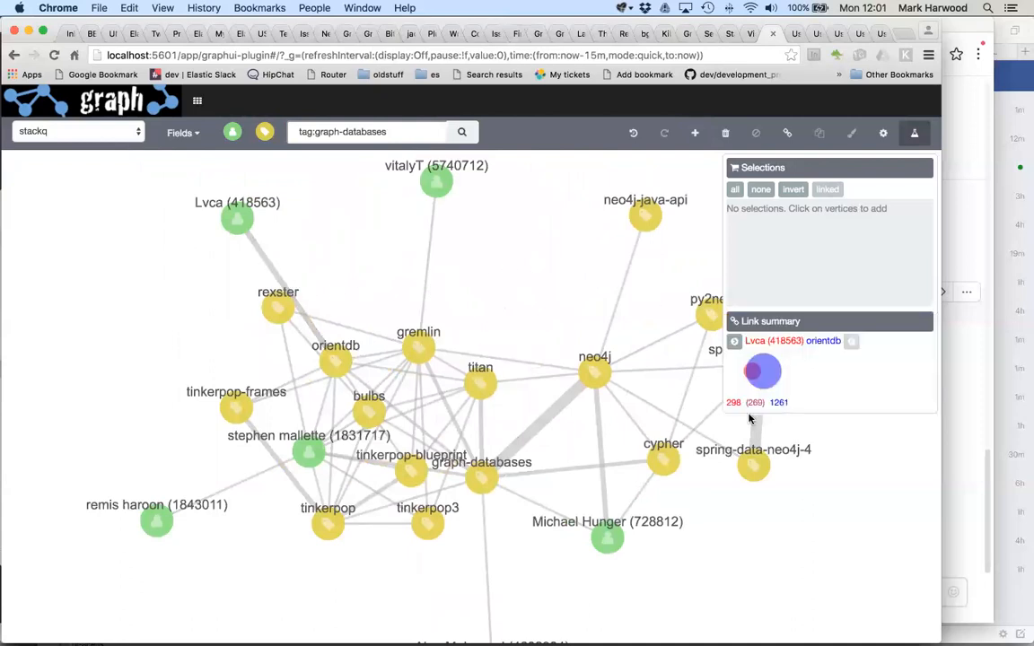
mouse_move(729, 413)
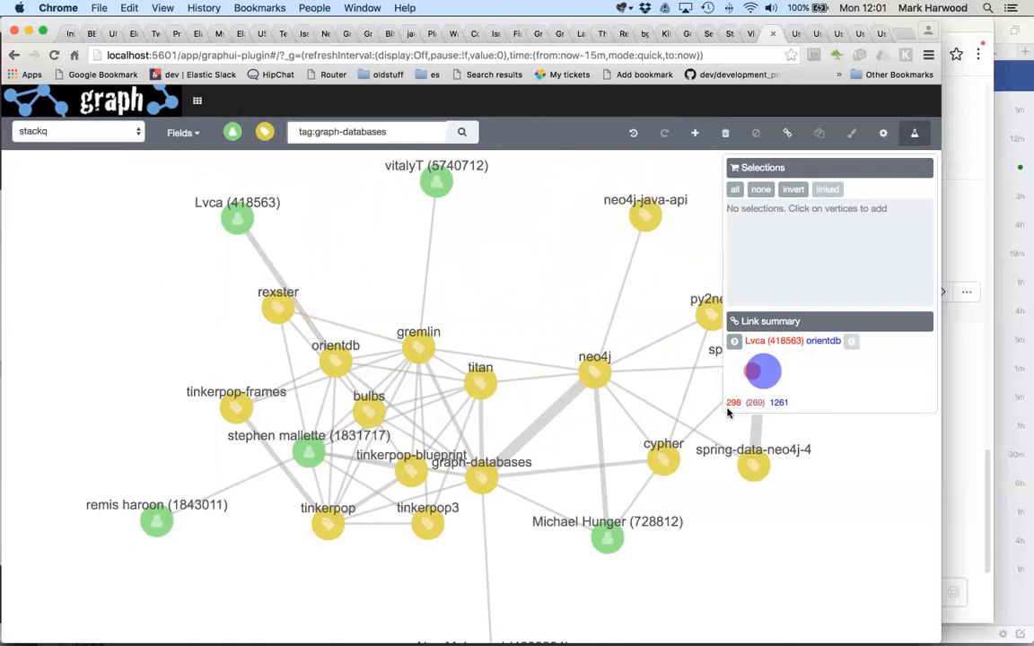
mouse_move(747, 411)
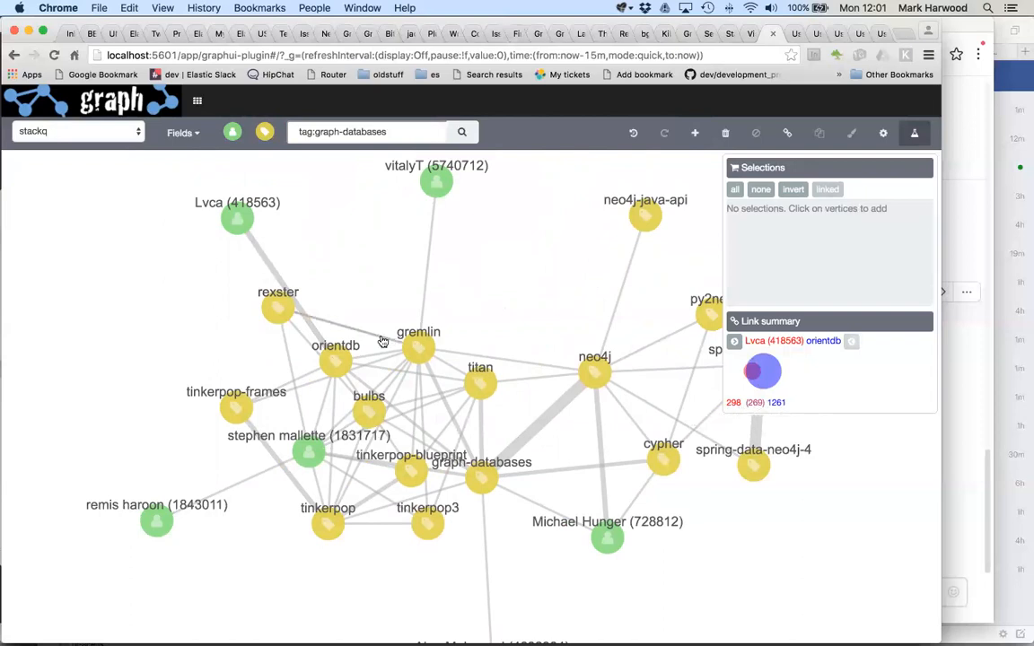
mouse_move(312, 285)
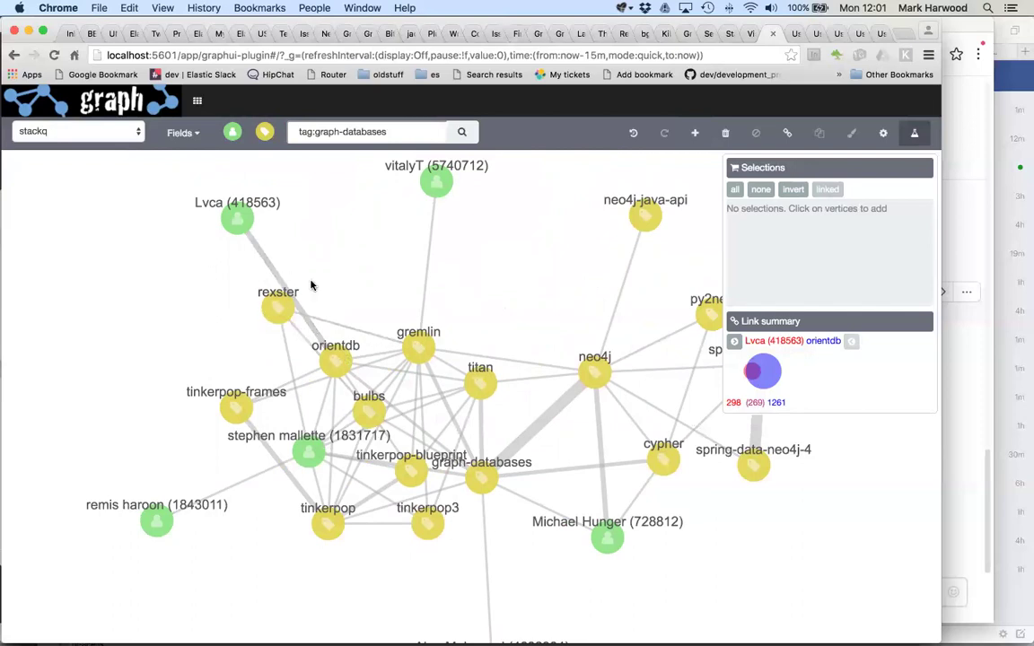
mouse_move(265, 273)
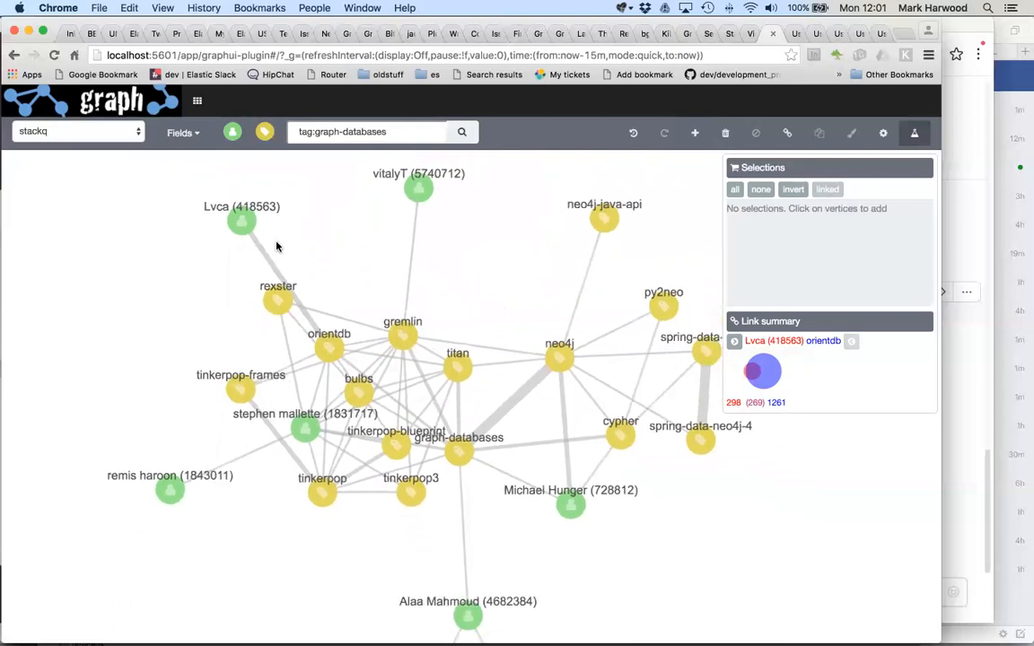
mouse_move(695, 133)
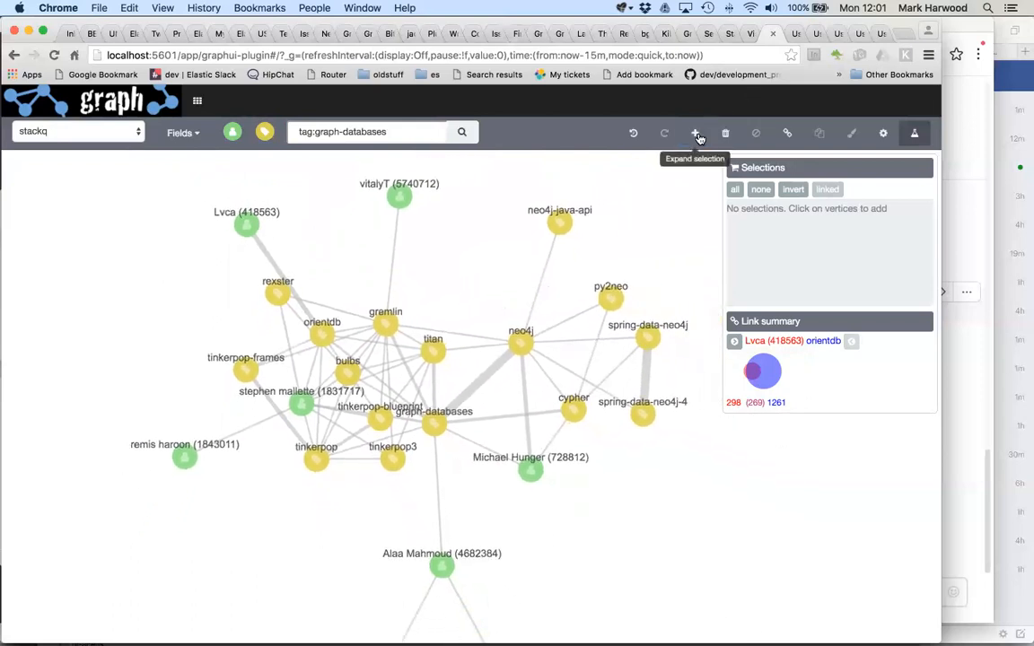
Expand again to add vertices such as neo4j-ogm, spring-data-graph, neo4j-spatial, bluemix and Nigel Small.
click(694, 133)
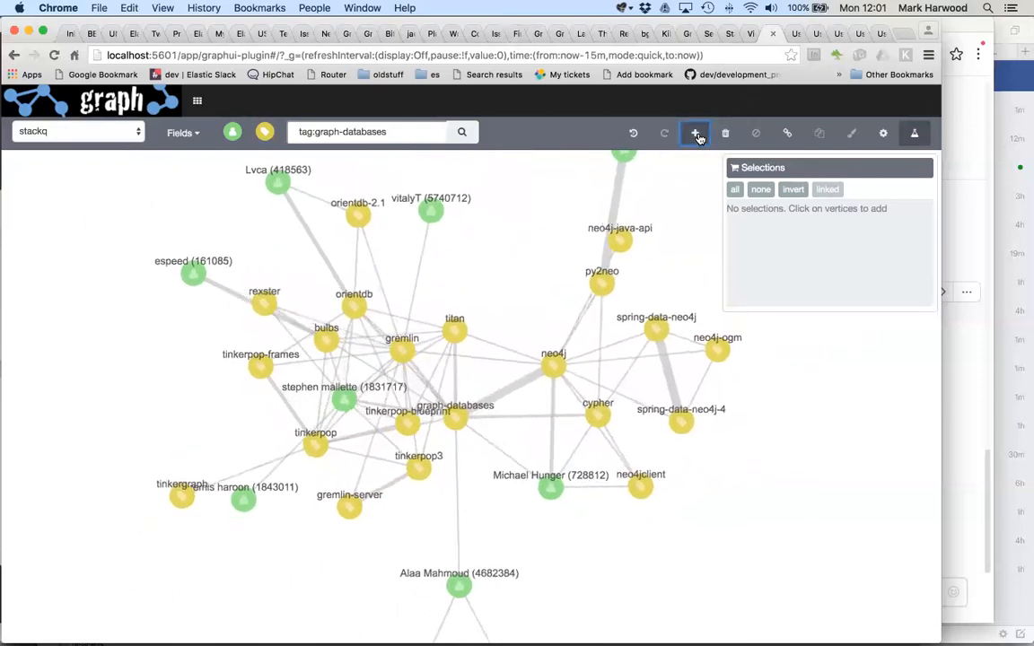
click(695, 133)
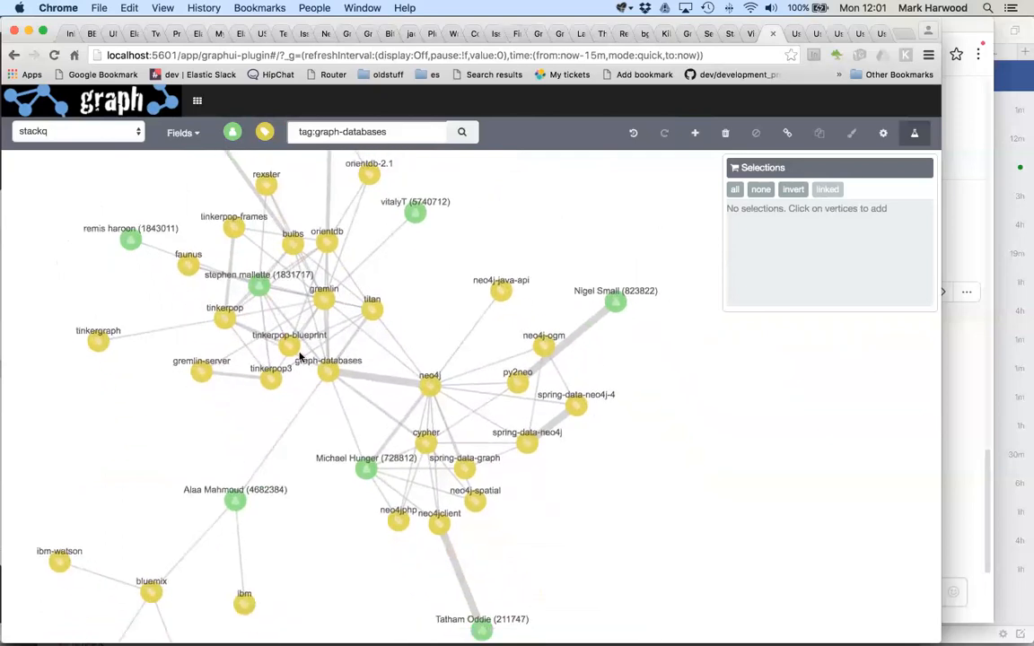
mouse_move(282, 363)
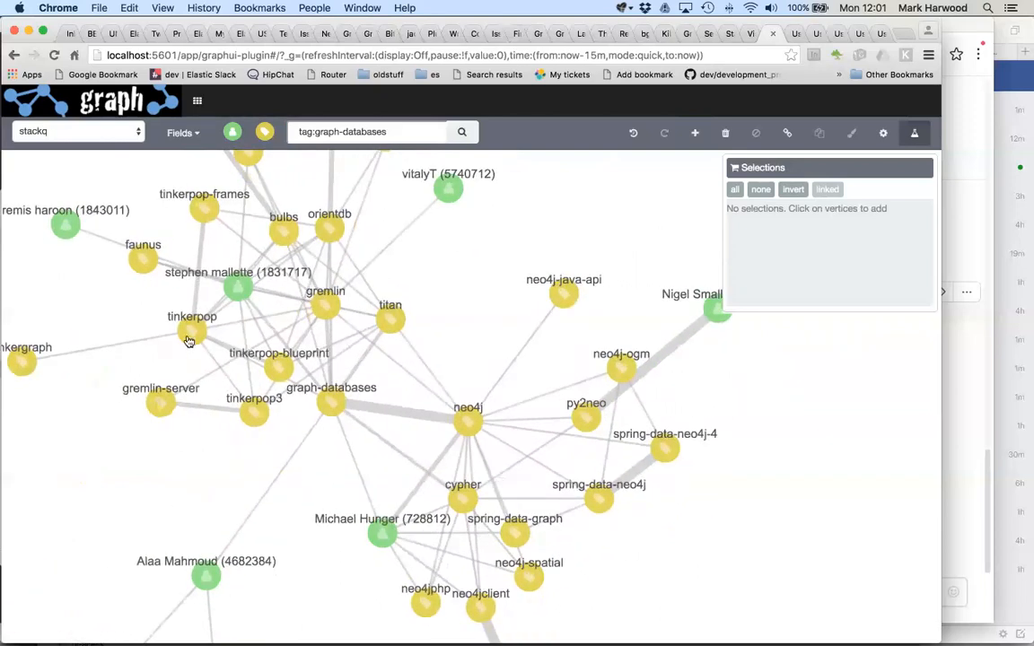
mouse_move(219, 430)
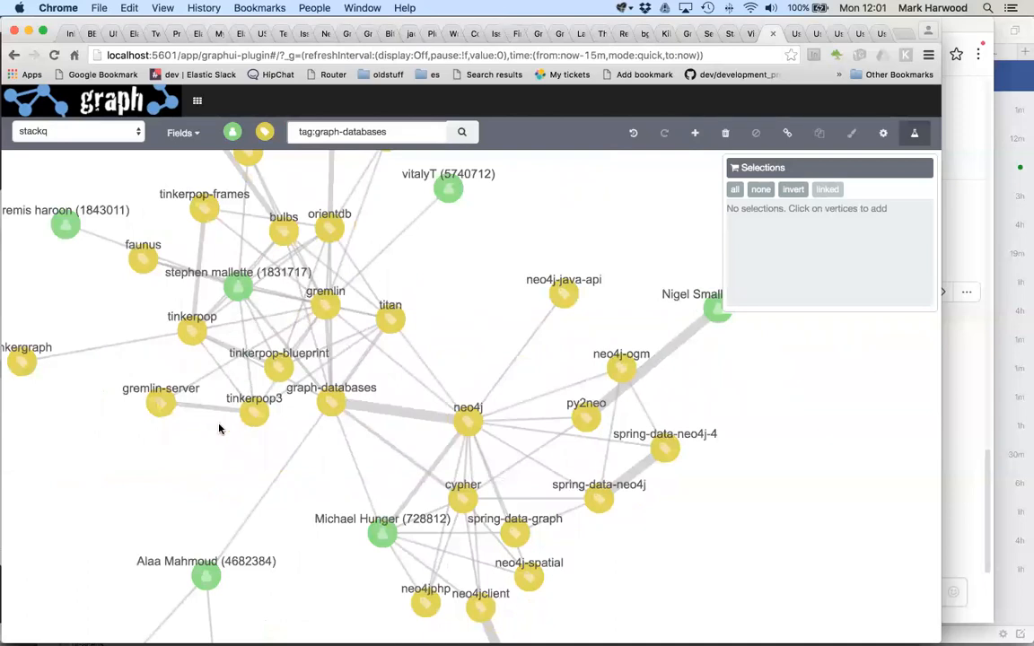
mouse_move(331, 313)
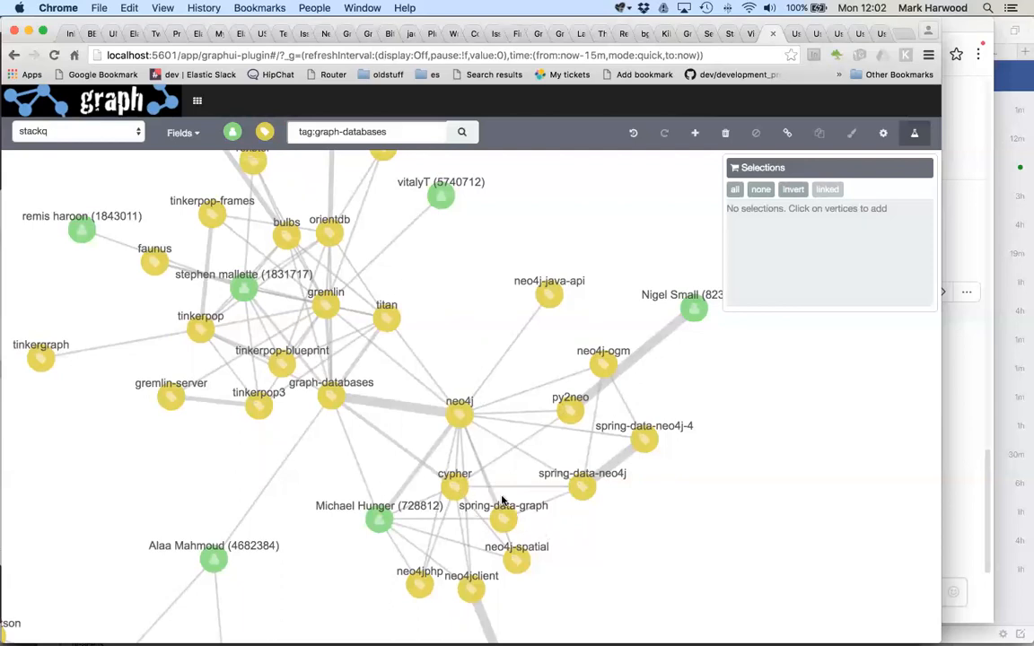
mouse_move(465, 494)
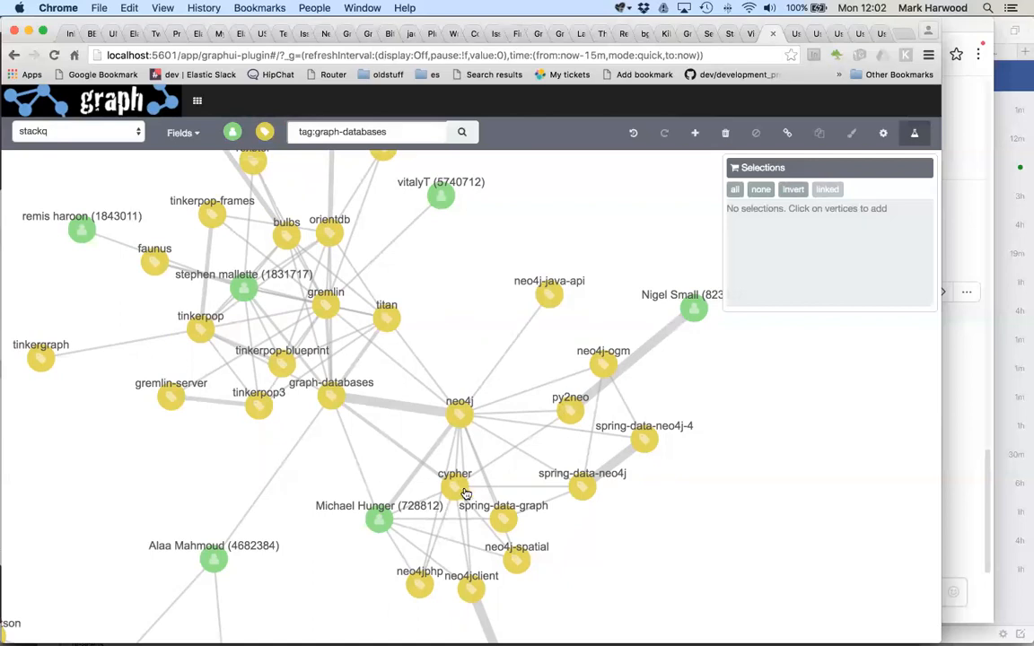
mouse_move(599, 452)
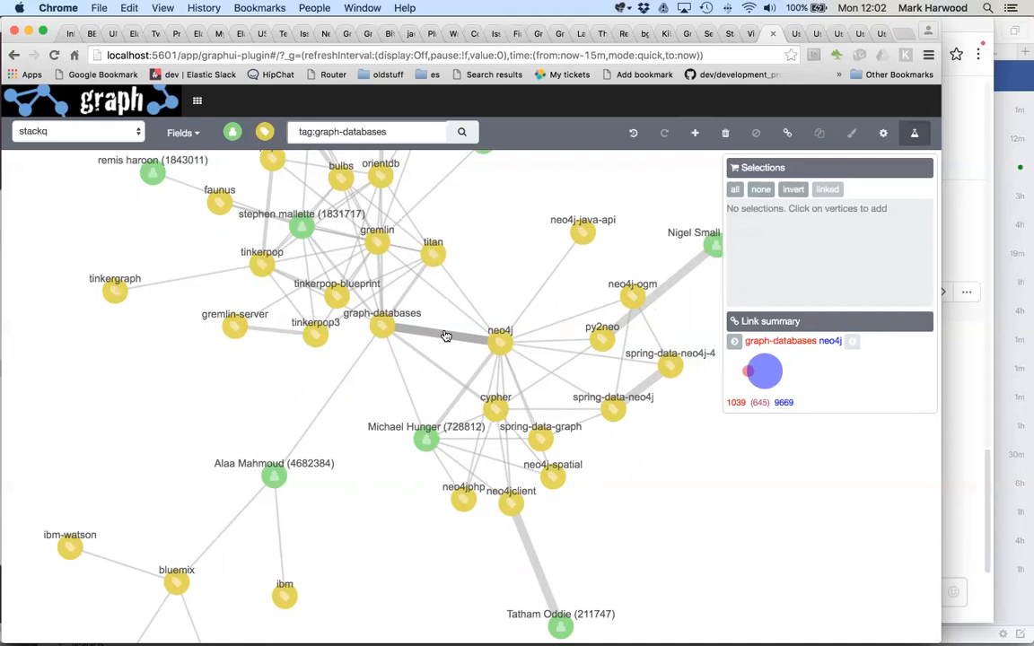
mouse_move(485, 508)
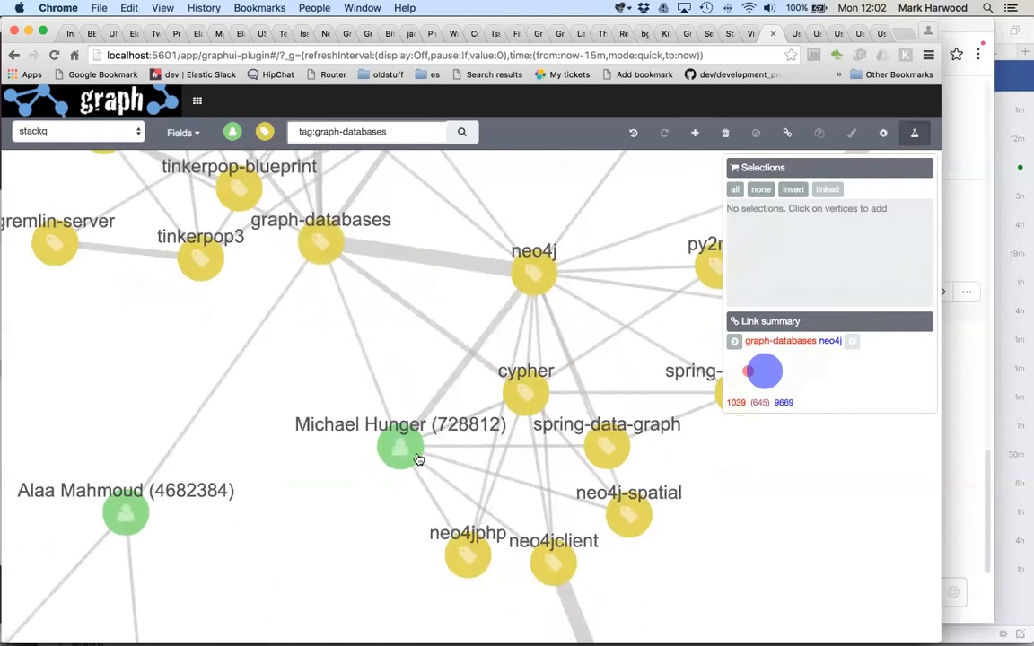
Isolate Michael Hunger by inverting the selection and removing other vertices, centre him and select him for expansion.
click(394, 451)
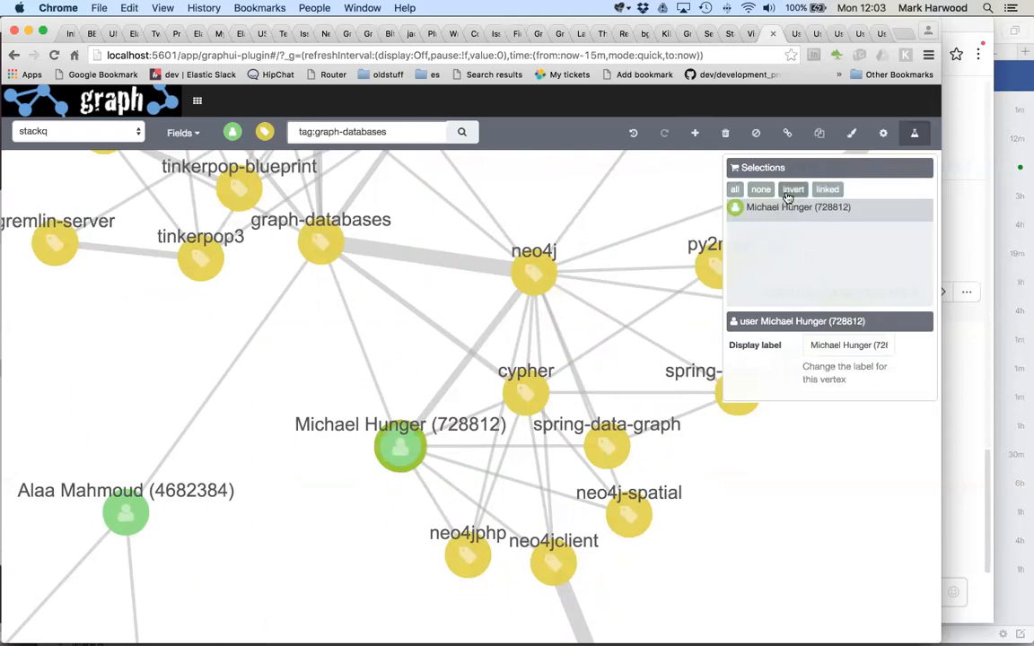
click(794, 189)
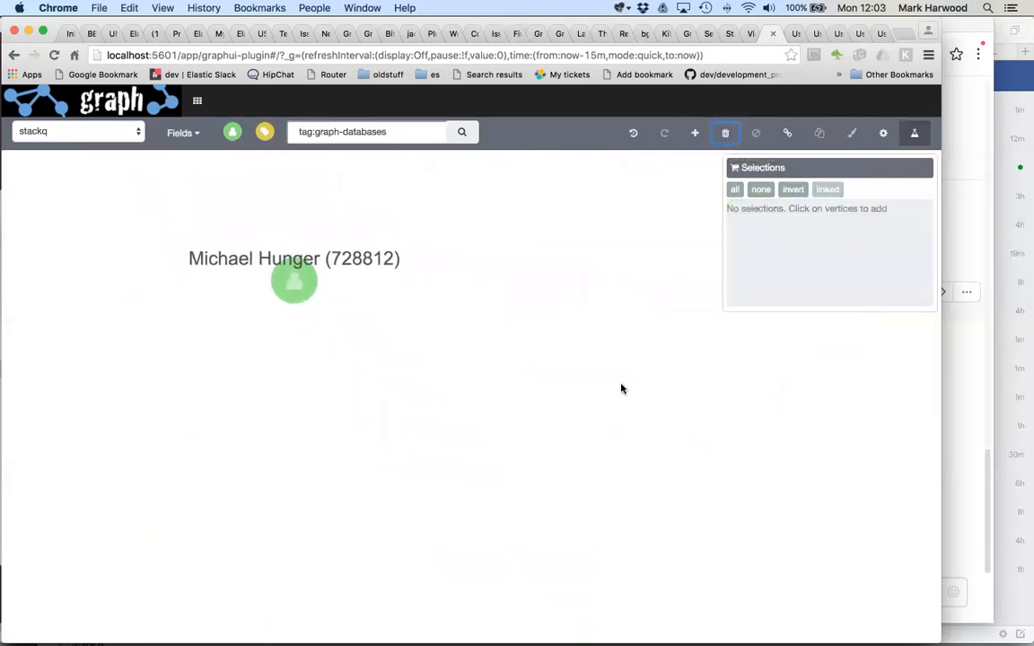
drag(295, 280, 420, 422)
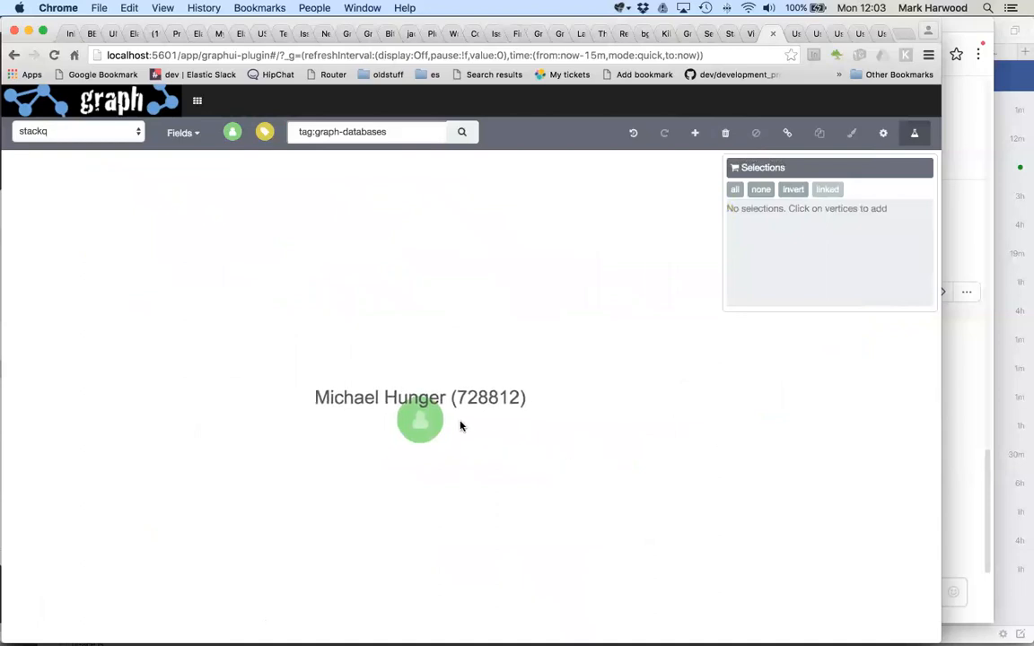
click(420, 420)
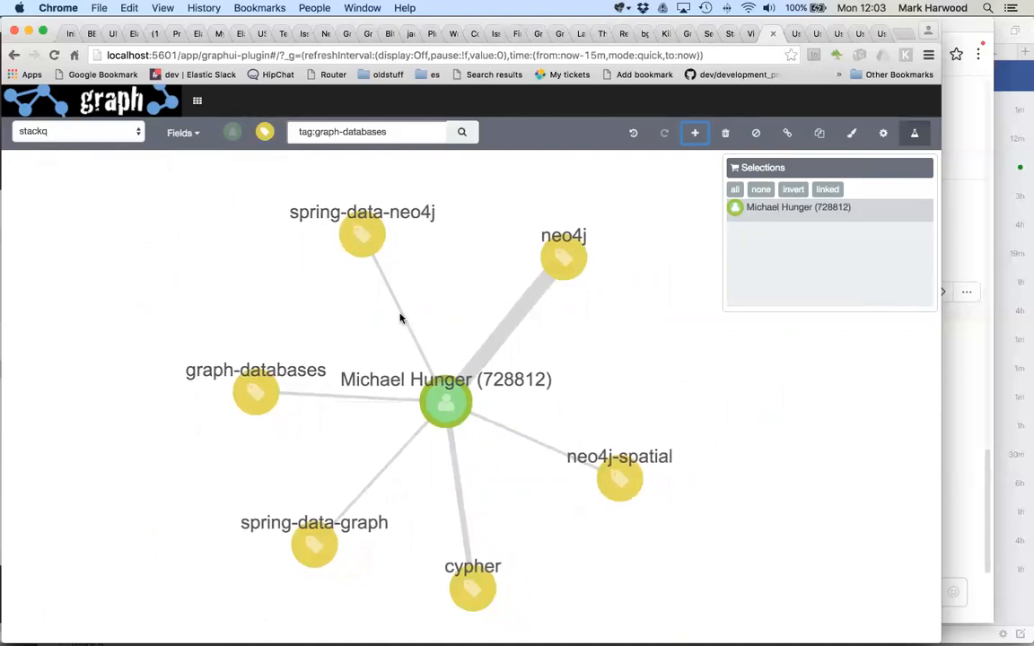
mouse_move(406, 320)
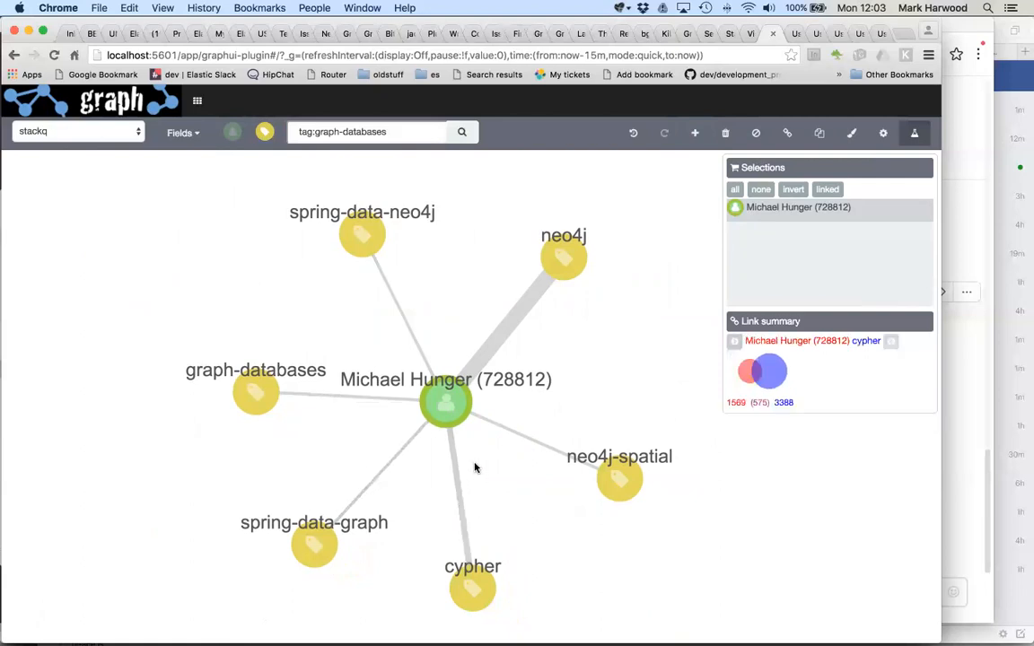
mouse_move(453, 428)
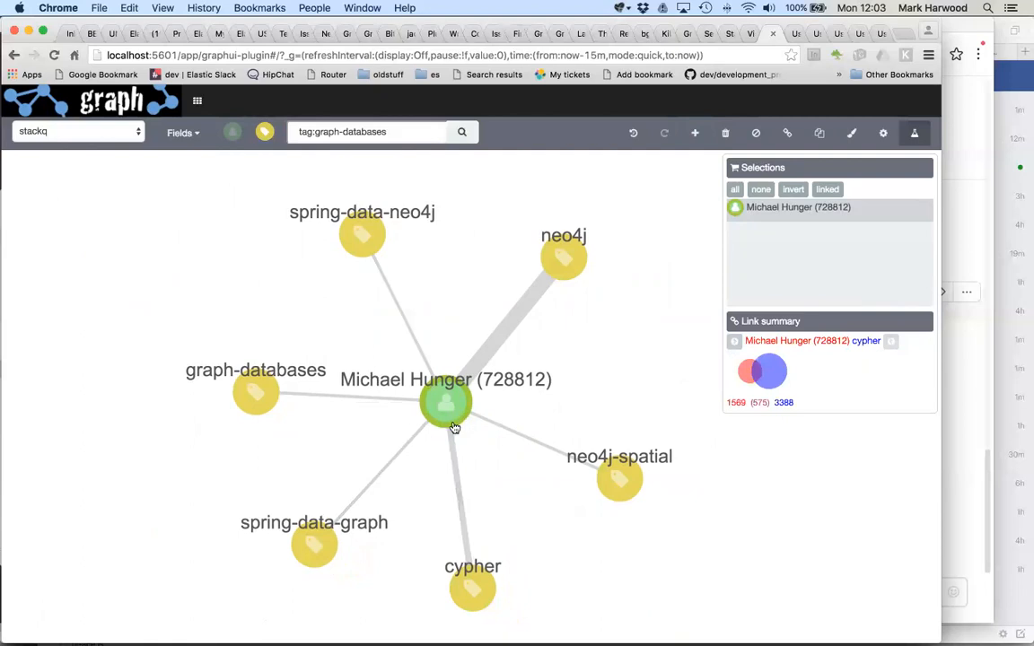
mouse_move(632, 133)
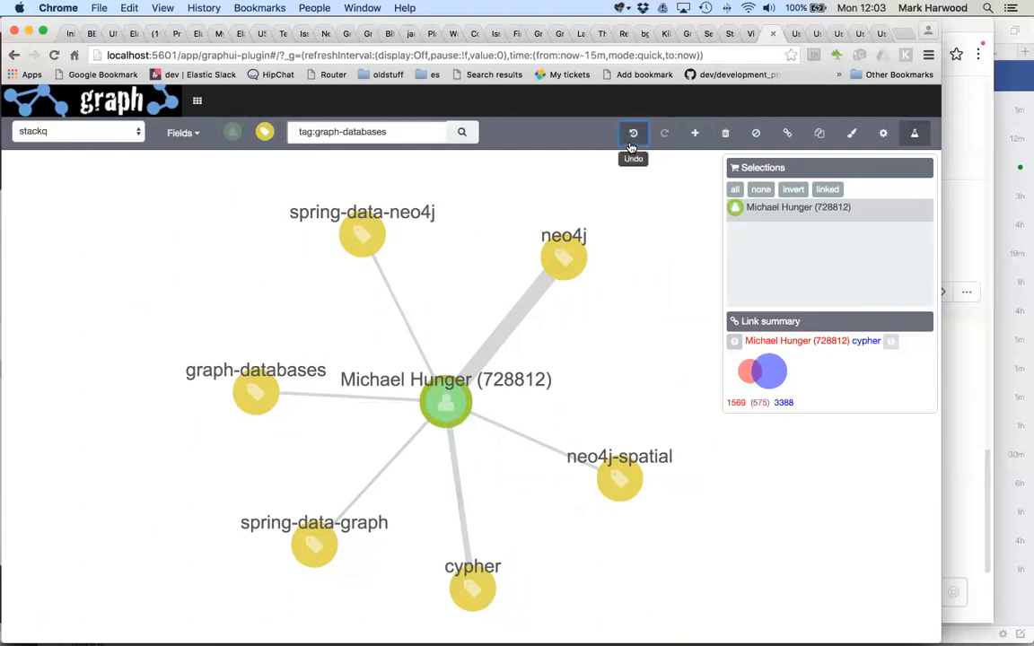
Undo the expansion, turn off significant links in Settings, and re-expand Michael Hunger into java, graph, neo4j, cypher and graph-databases.
click(632, 133)
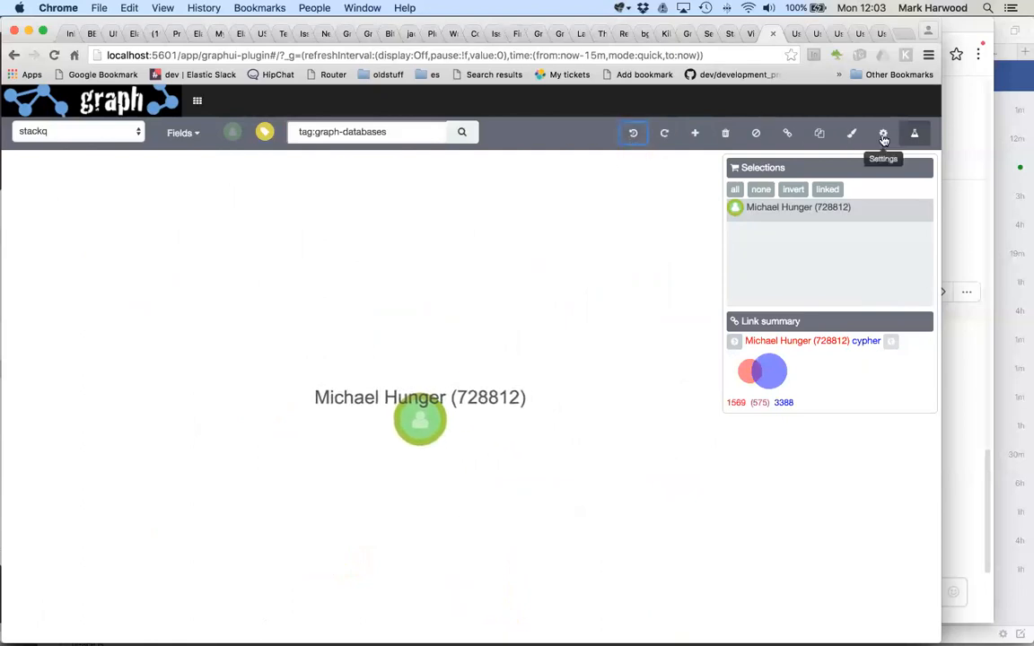
click(883, 133)
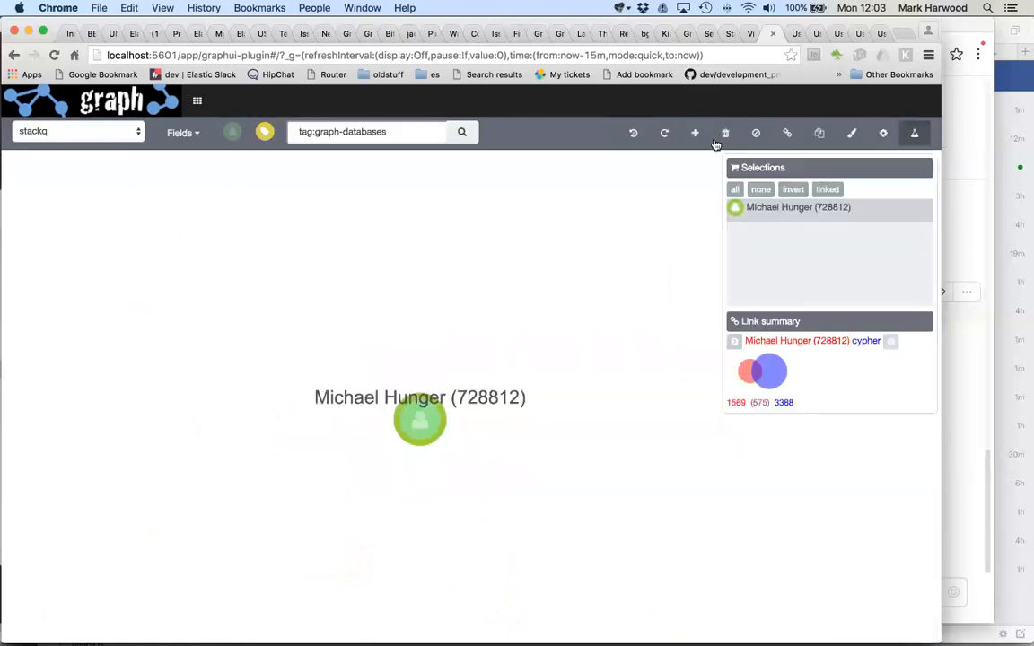
click(695, 133)
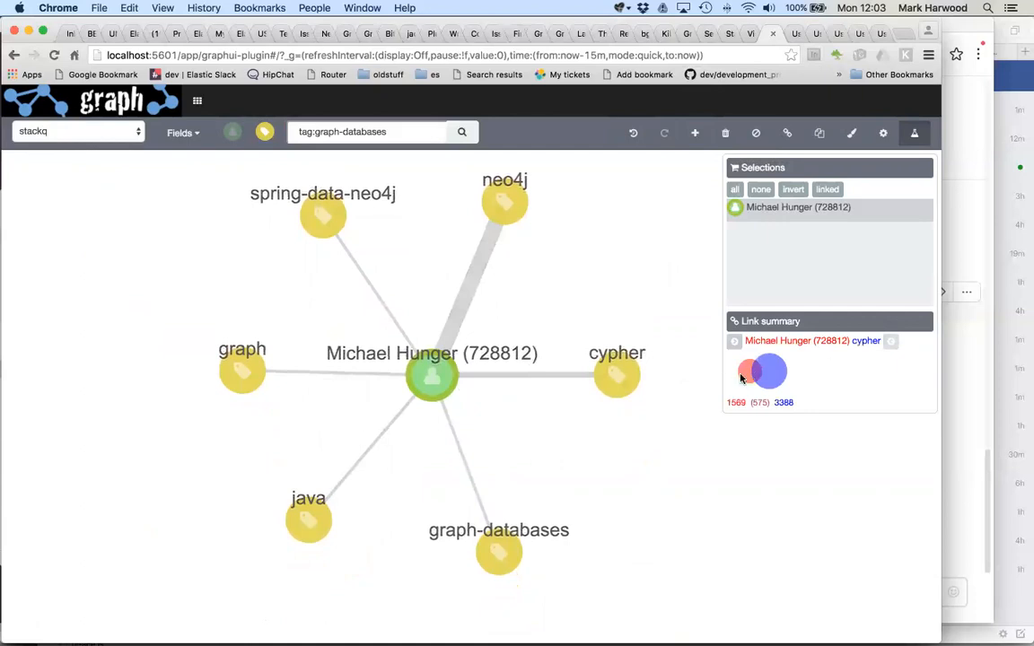
mouse_move(777, 372)
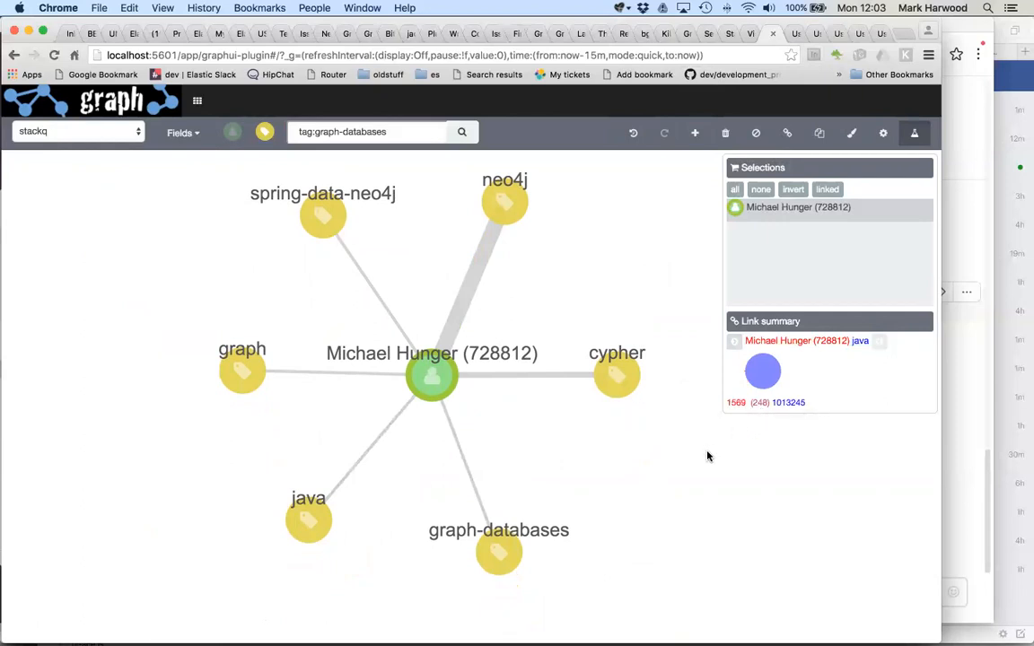
mouse_move(750, 379)
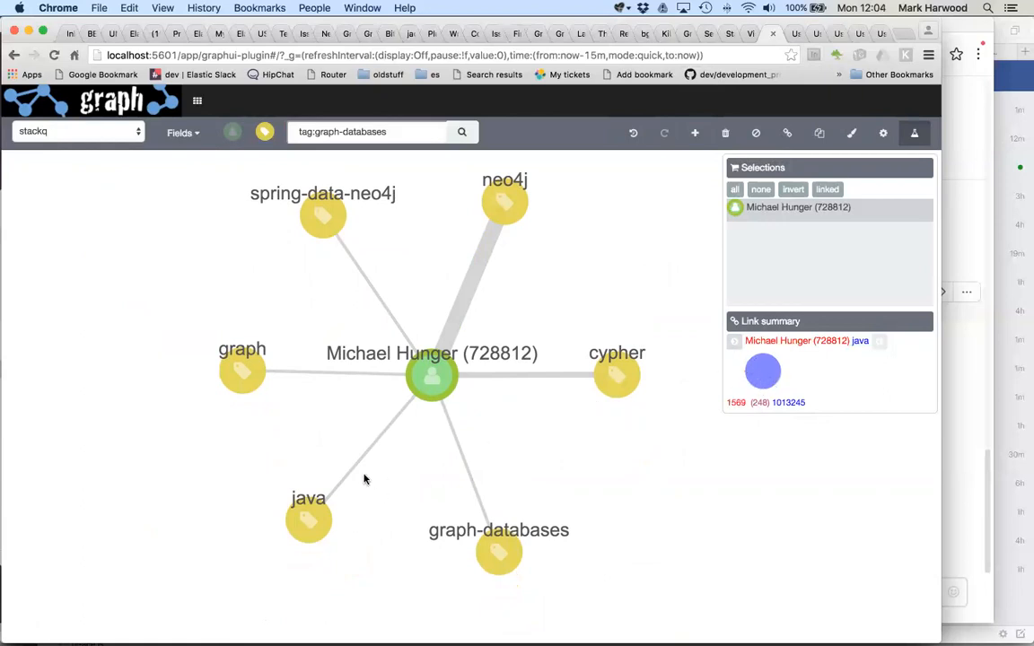
mouse_move(309, 527)
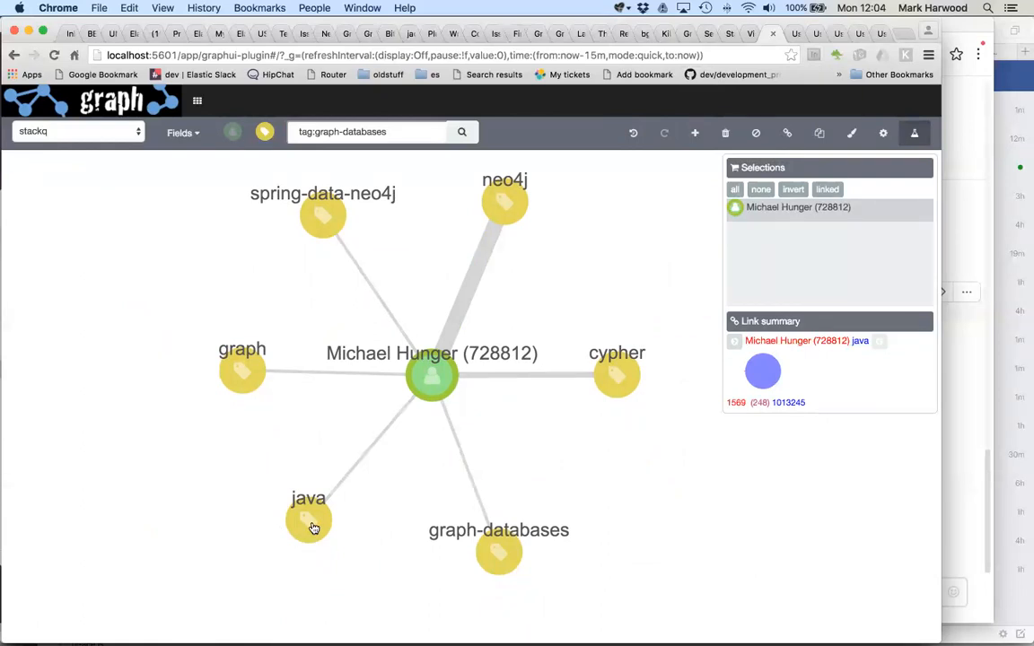
mouse_move(440, 375)
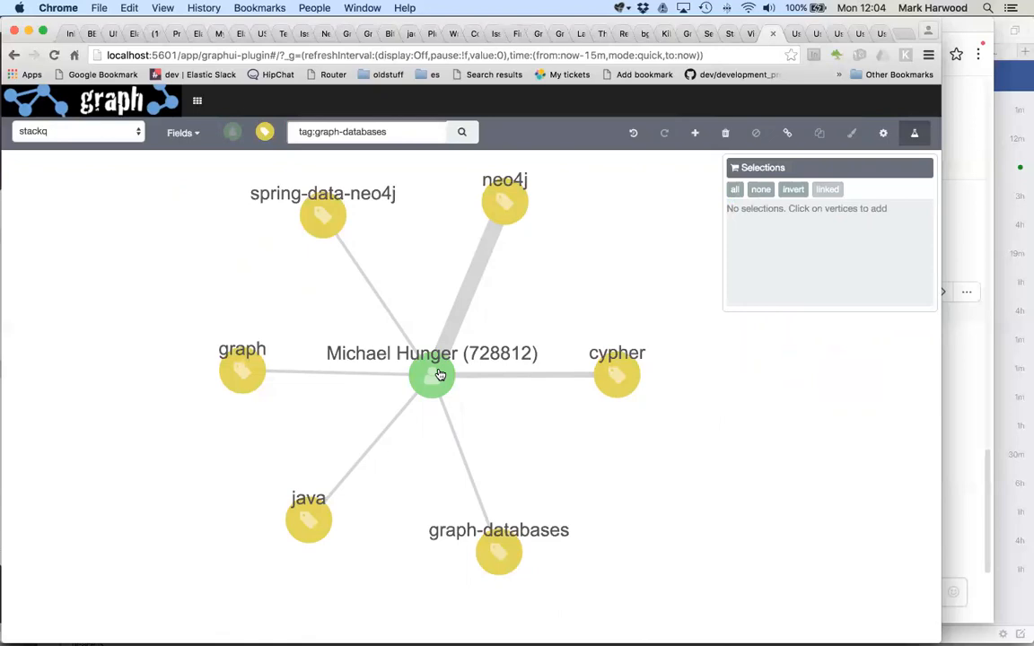
mouse_move(309, 523)
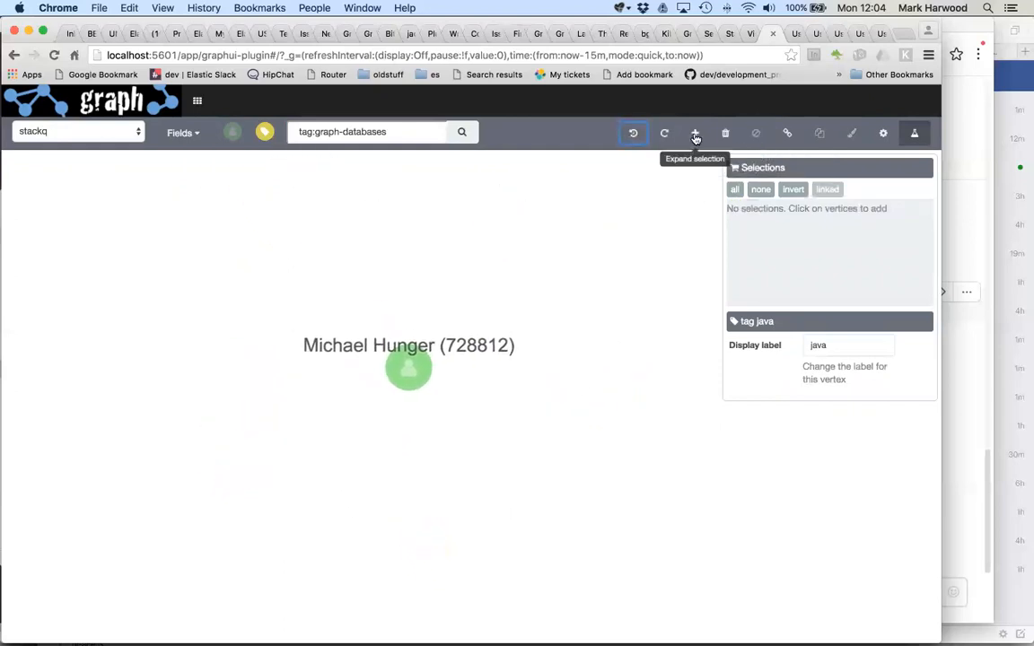
Re-expand Michael Hunger twice unranked, getting spring and then performance among his six tags.
click(695, 133)
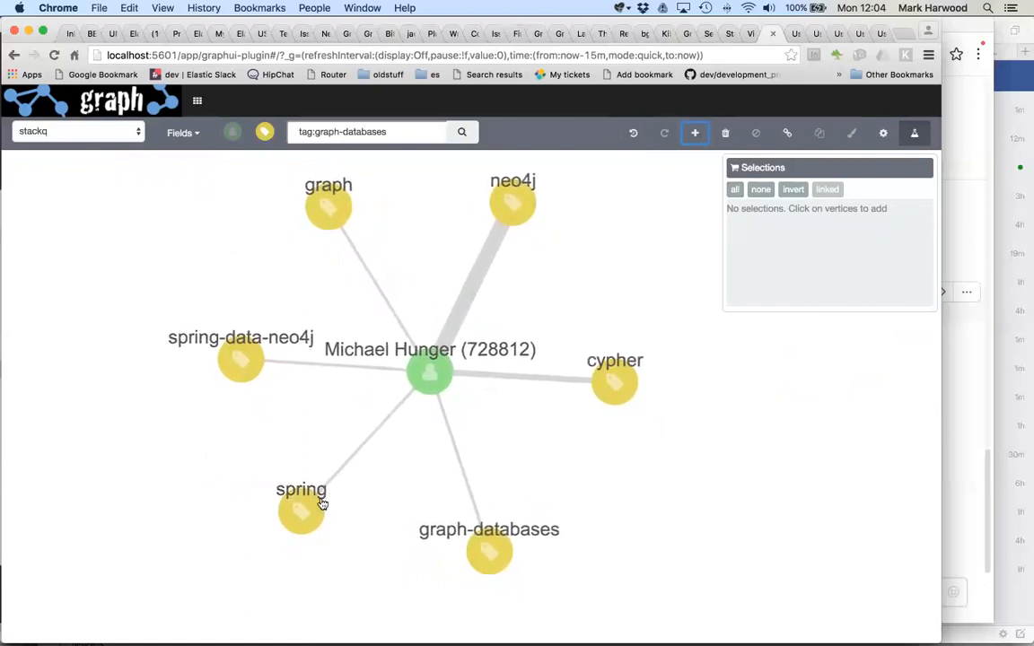
mouse_move(377, 438)
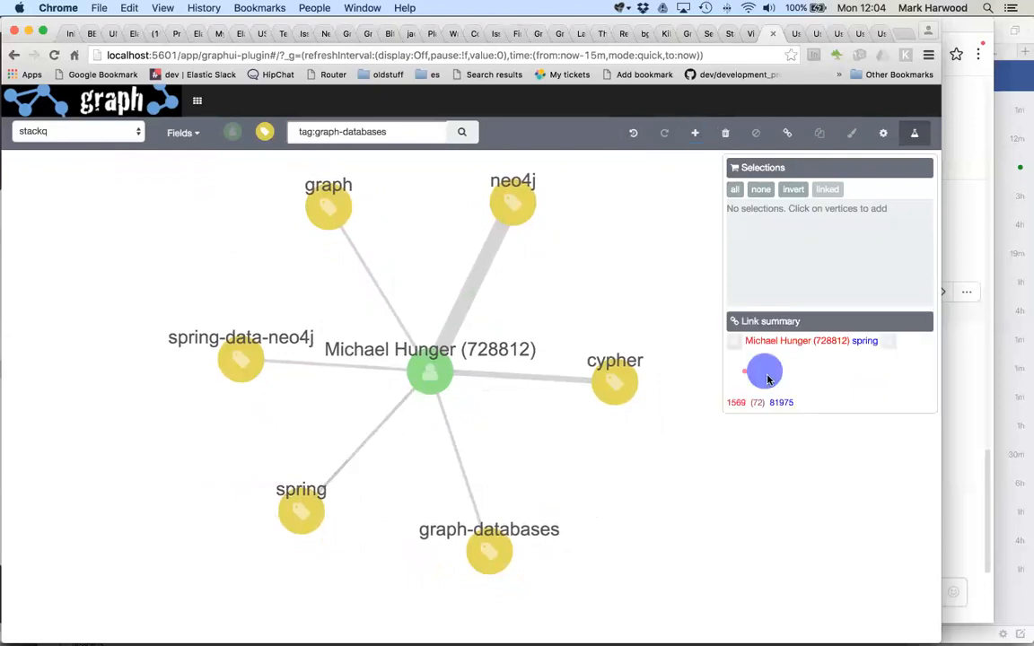
mouse_move(750, 360)
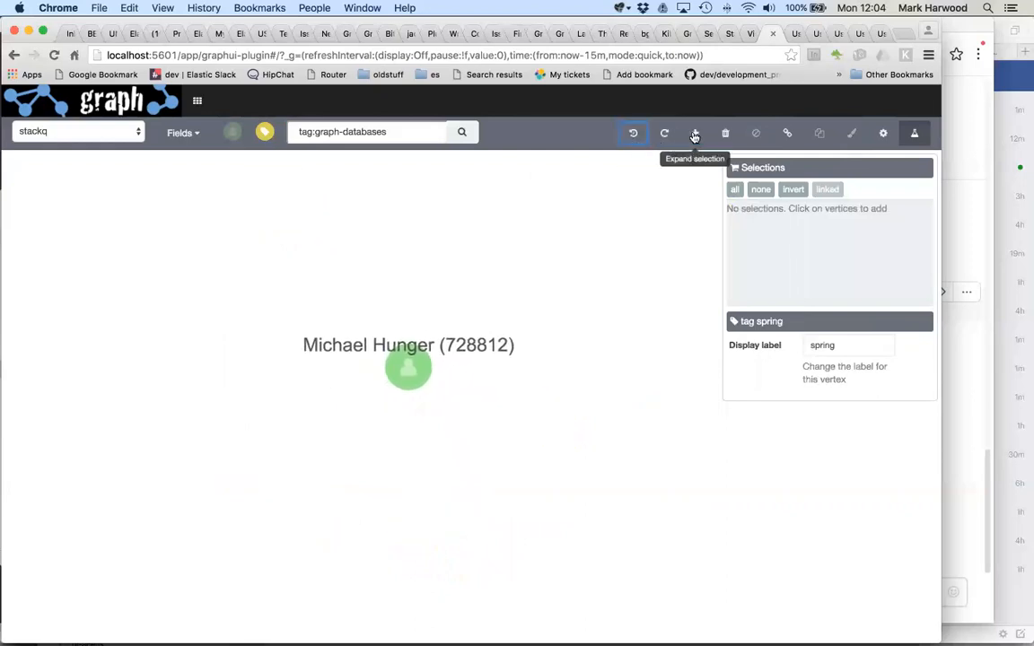
click(695, 133)
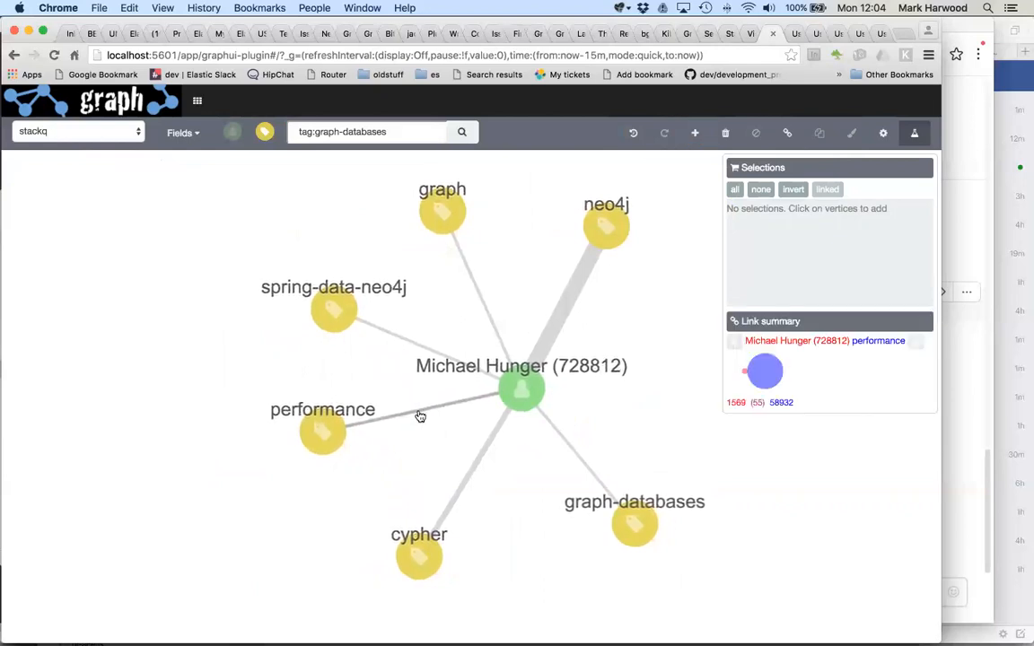
mouse_move(323, 436)
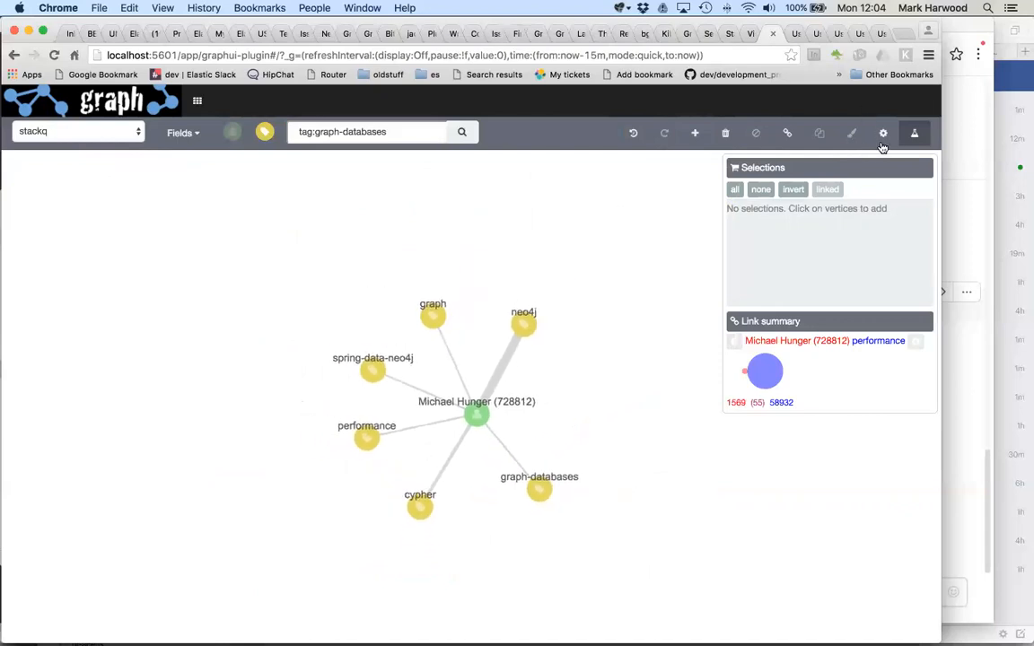
Expand outward from Michael Hunger repeatedly into a large web with orientdb, tinkerpop3, neo4j-ogm and gremlin.
click(884, 132)
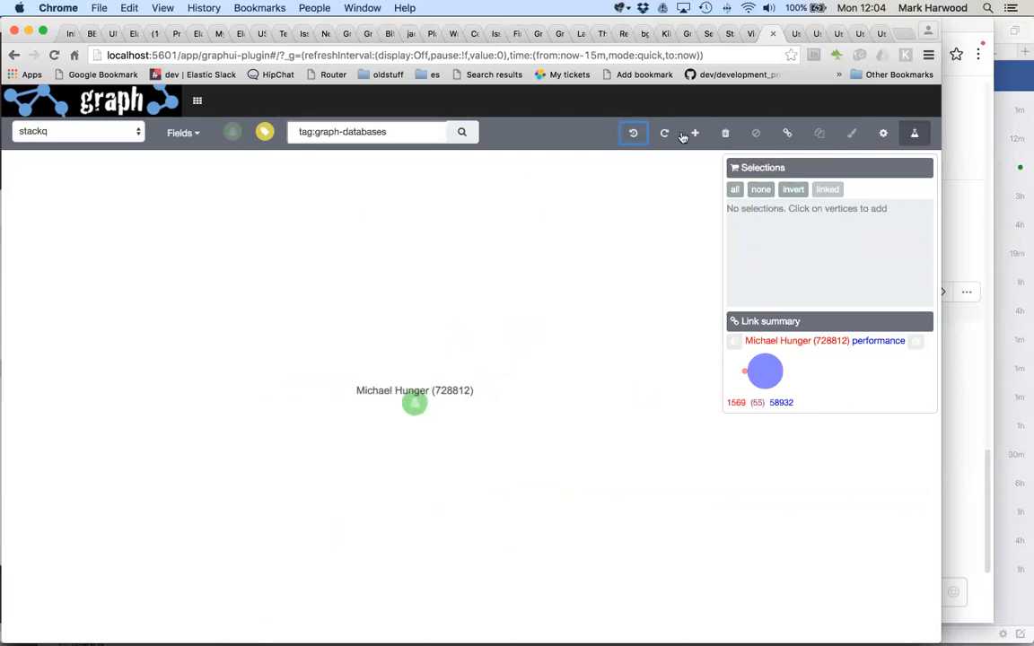
mouse_move(693, 133)
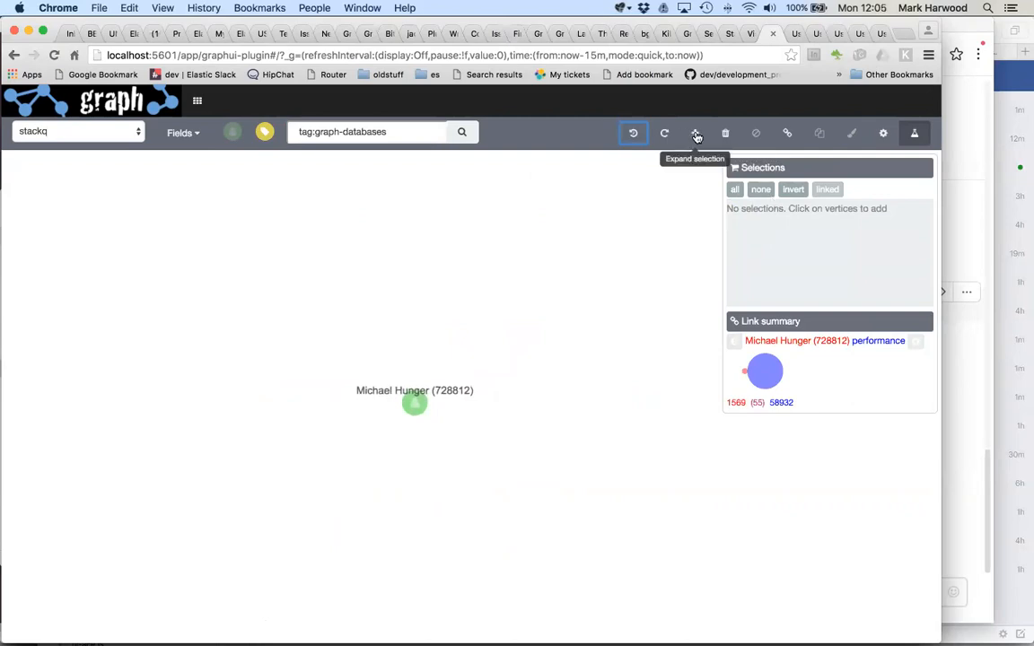
click(694, 133)
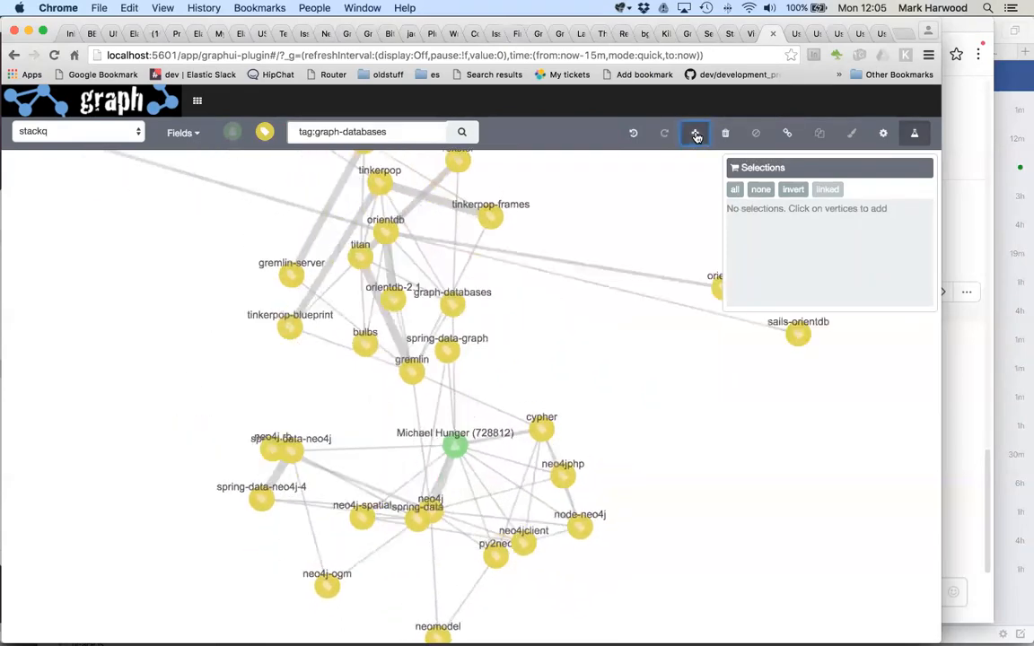
click(695, 133)
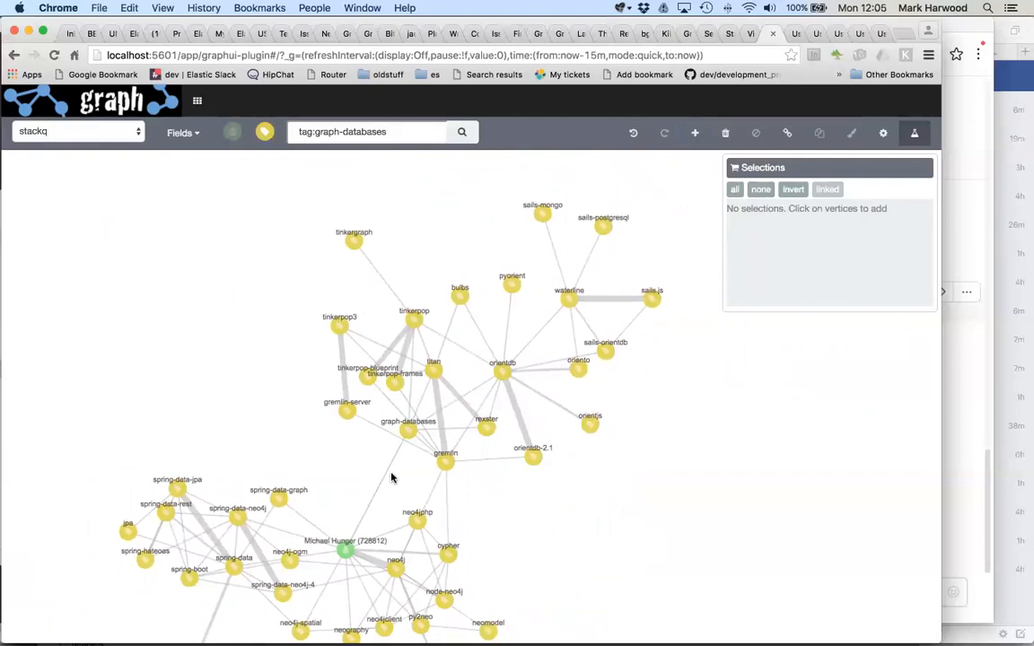
mouse_move(406, 460)
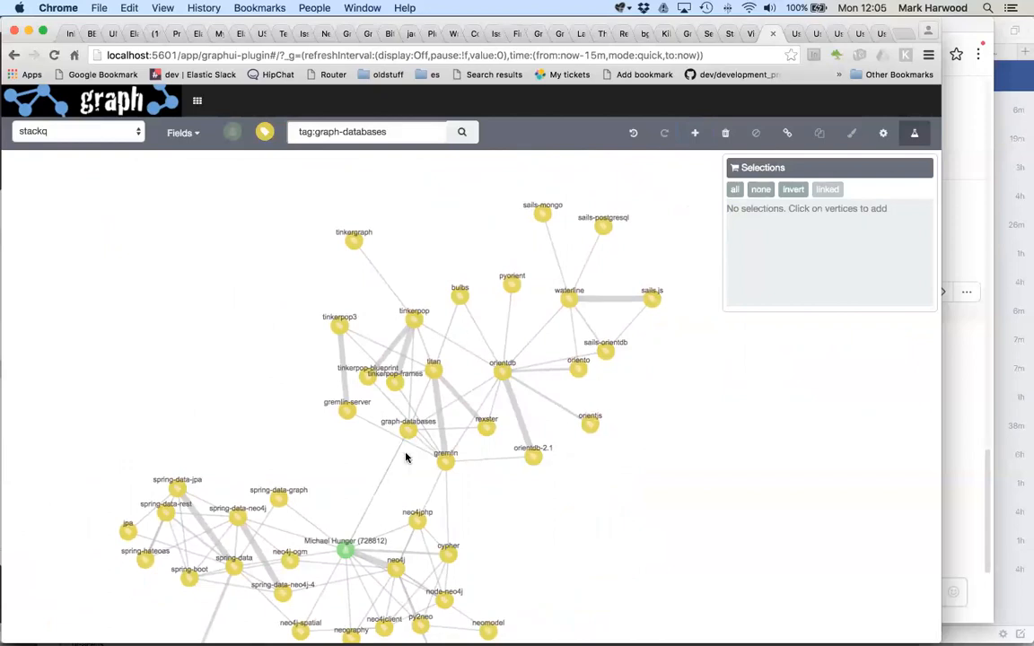